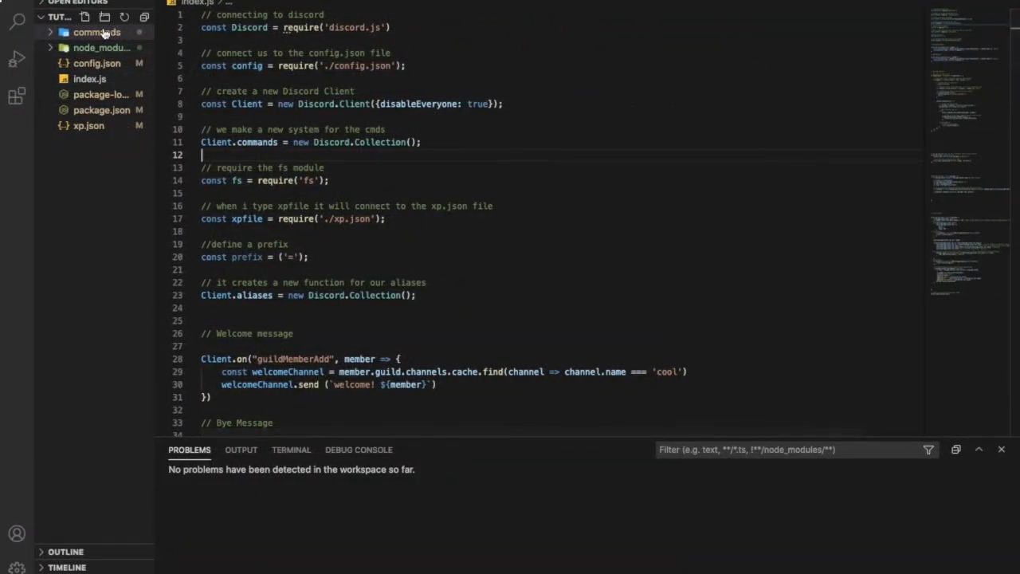
# Step: Expand the commands folder and open user.js from commands/normal in the editor
pyautogui.click(97, 32)
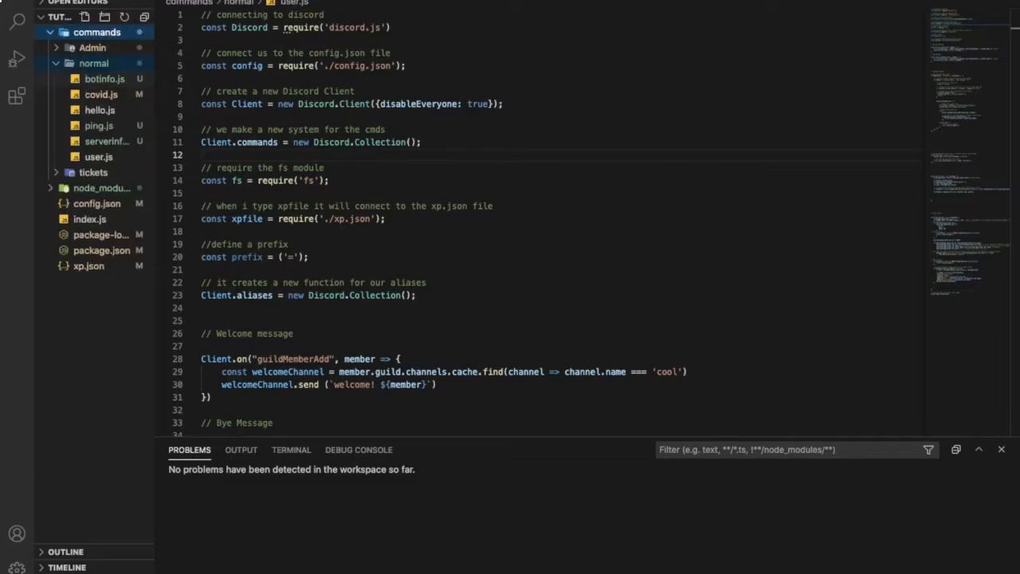
pyautogui.scroll(-3)
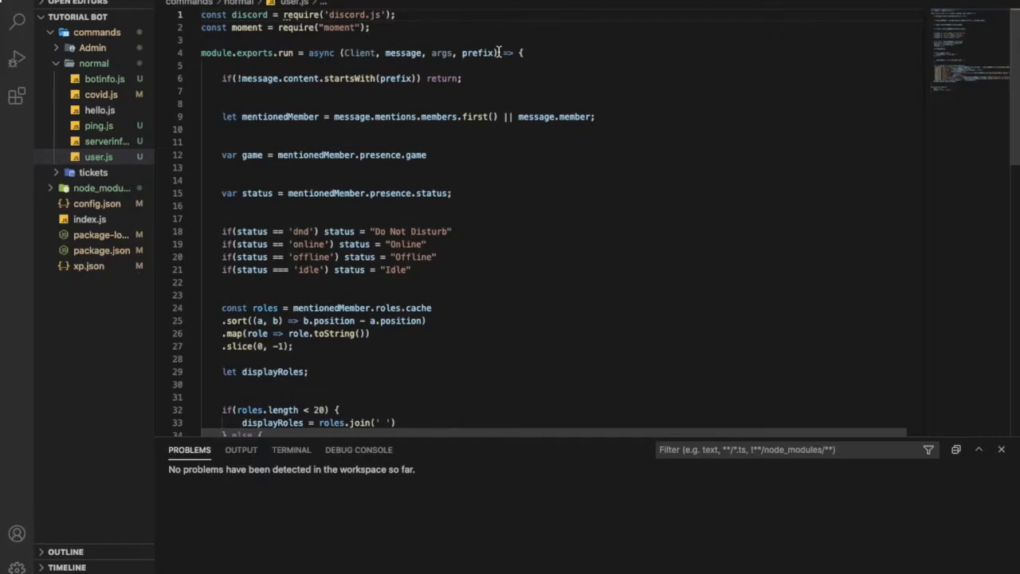
# Step: Install moment with npm i moment, confirm it in package.json, and return to user.js
pyautogui.write('//')
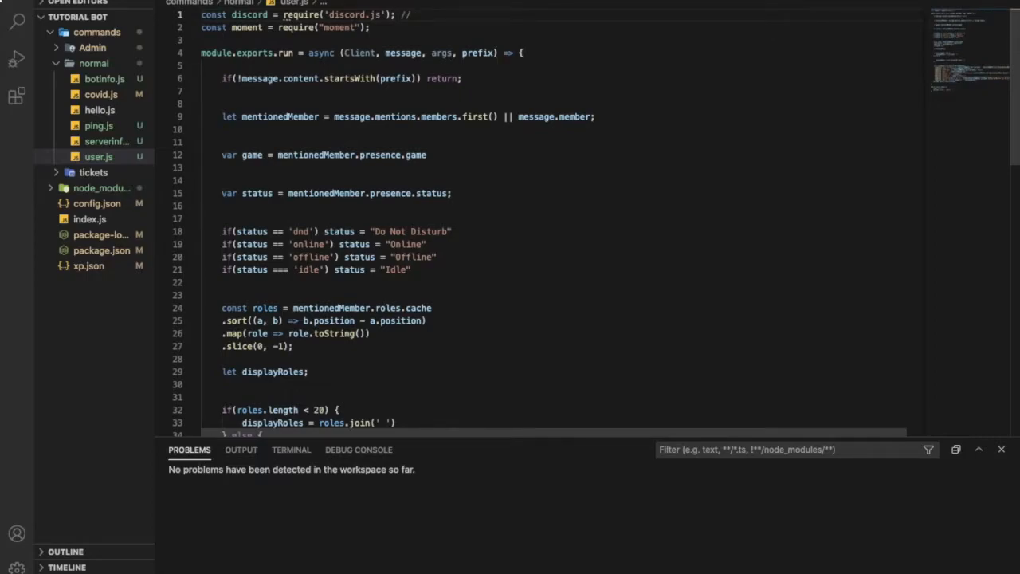
pyautogui.click(409, 14)
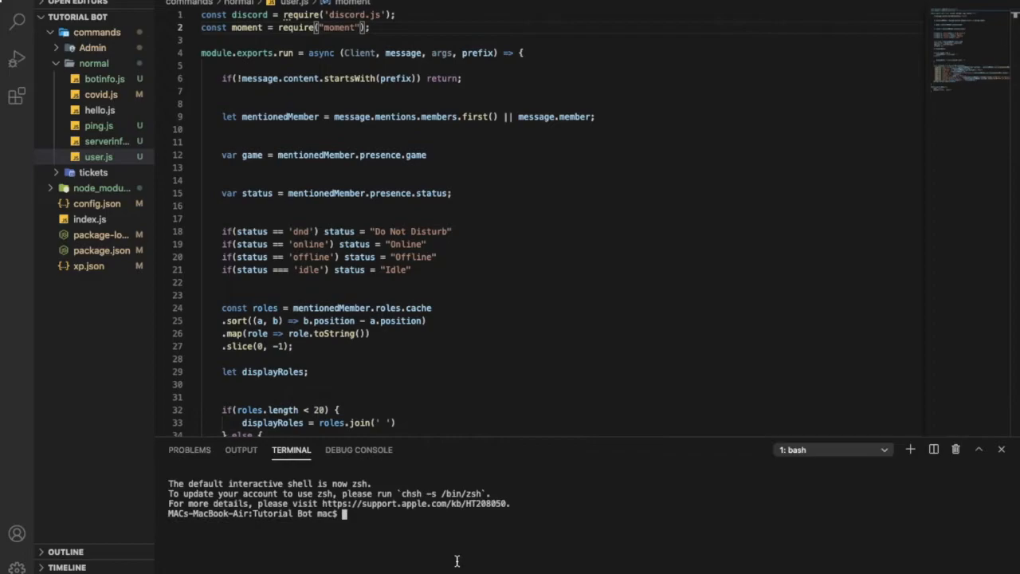
pyautogui.write('npm i')
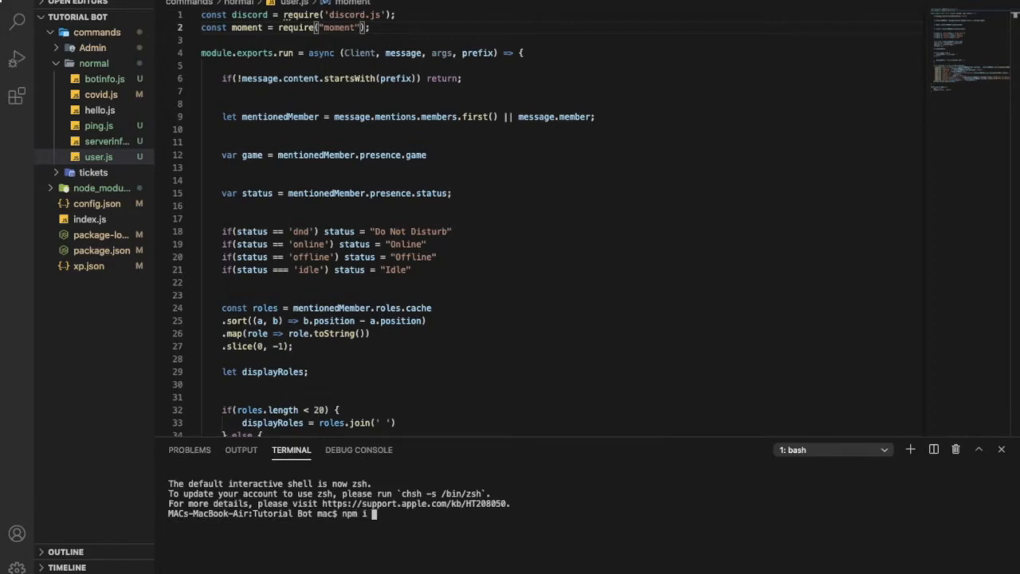
pyautogui.write('moment')
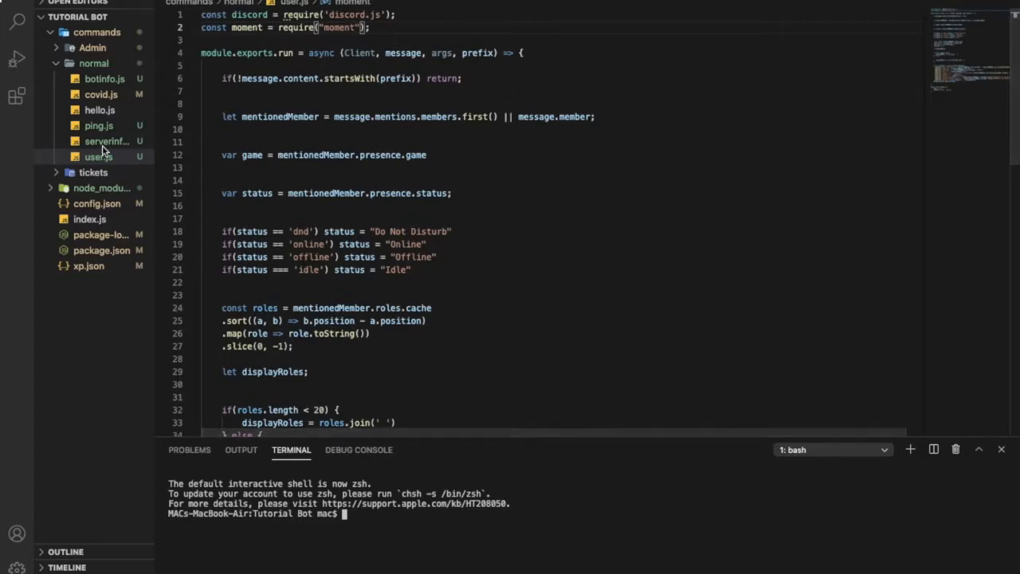
pyautogui.click(98, 156)
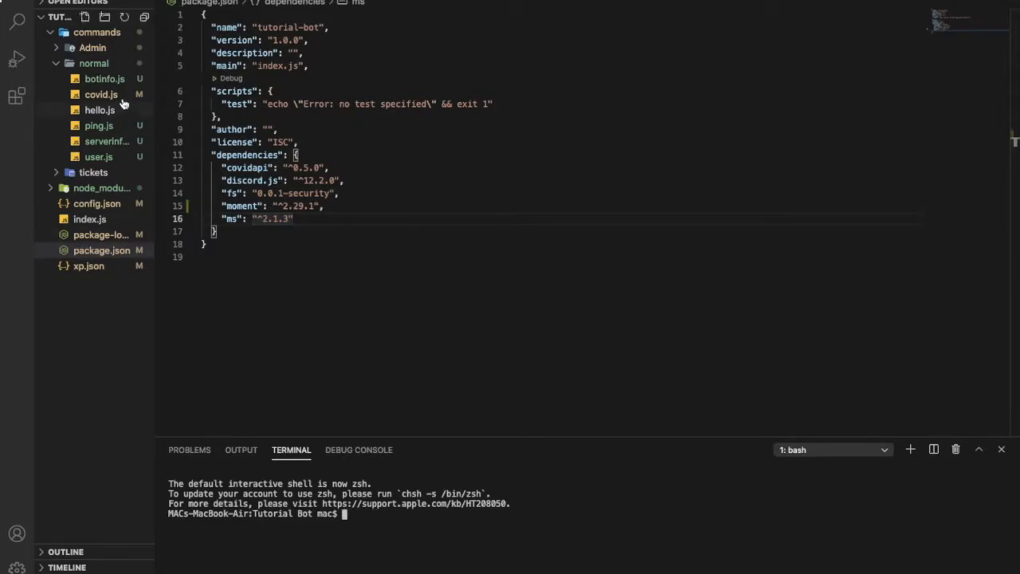
pyautogui.click(99, 156)
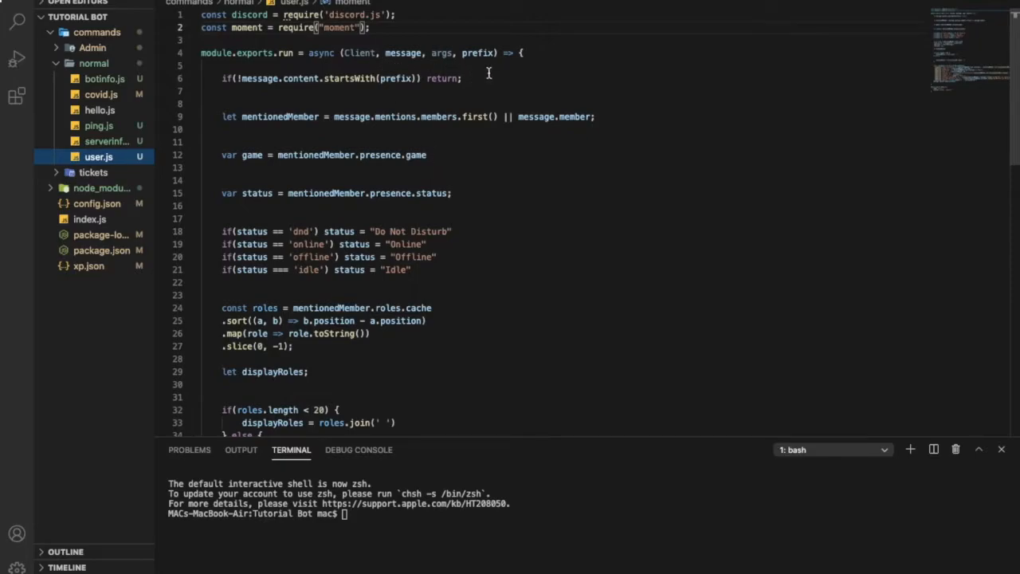
# Step: Comment line 6 explaining it checks the message starts with the prefix
pyautogui.click(463, 78)
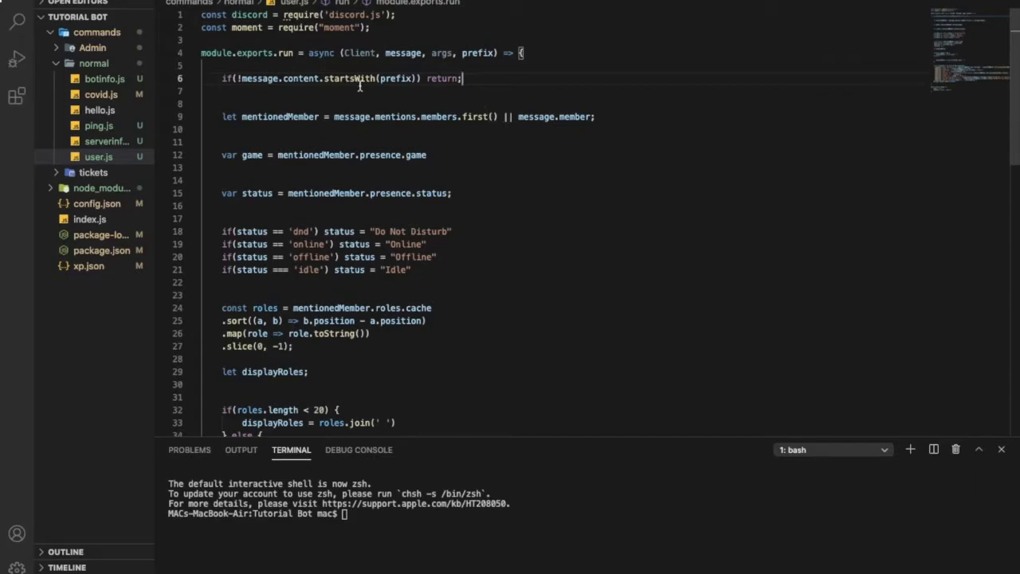
pyautogui.write('// make sure its s')
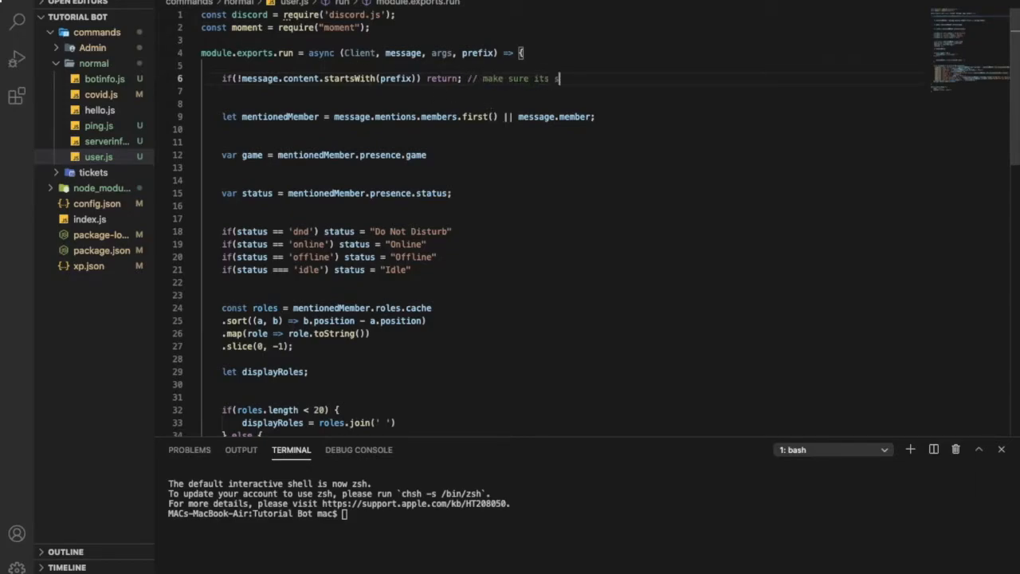
pyautogui.write('tarts with the prefix')
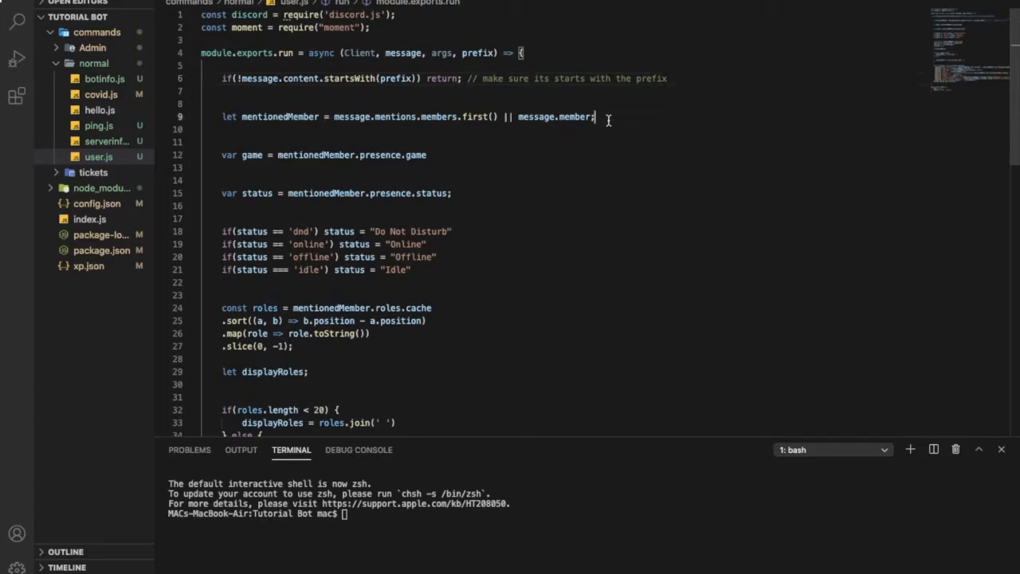
# Step: Comment the mentionedMember line 9, explaining it handles whenever a member is mentioned
pyautogui.write('//')
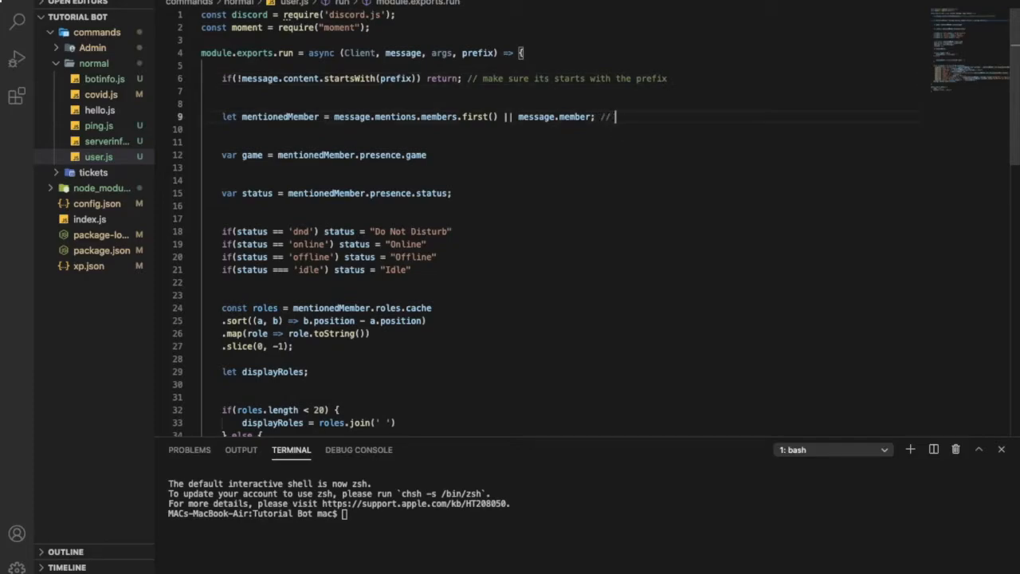
pyautogui.write('we')
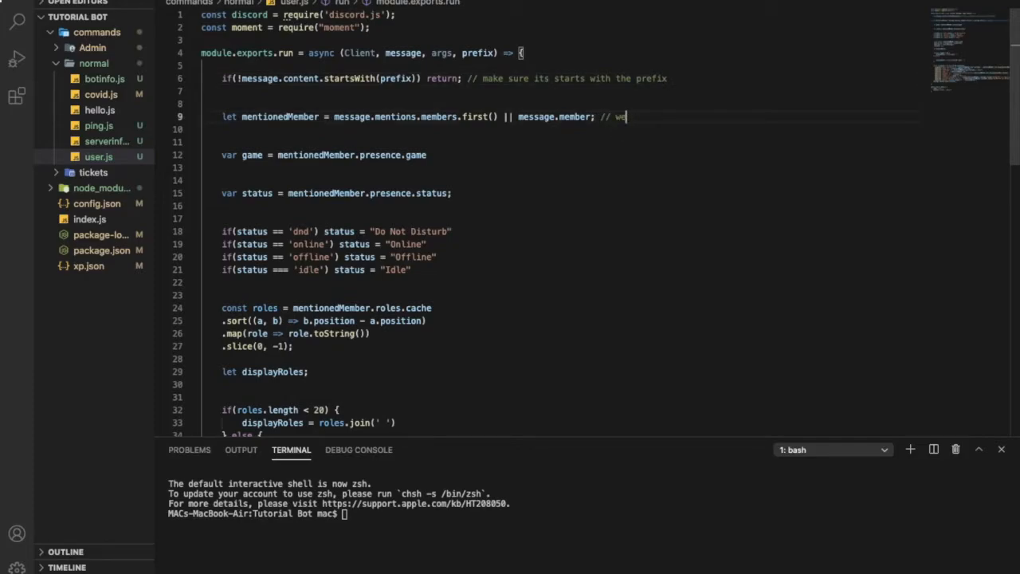
pyautogui.write('hnever')
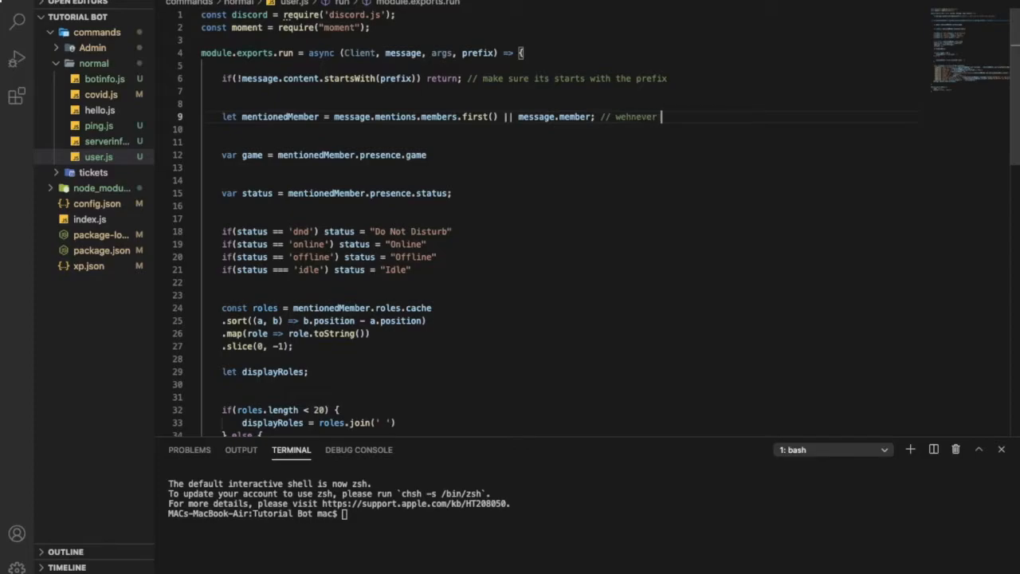
pyautogui.write('i type')
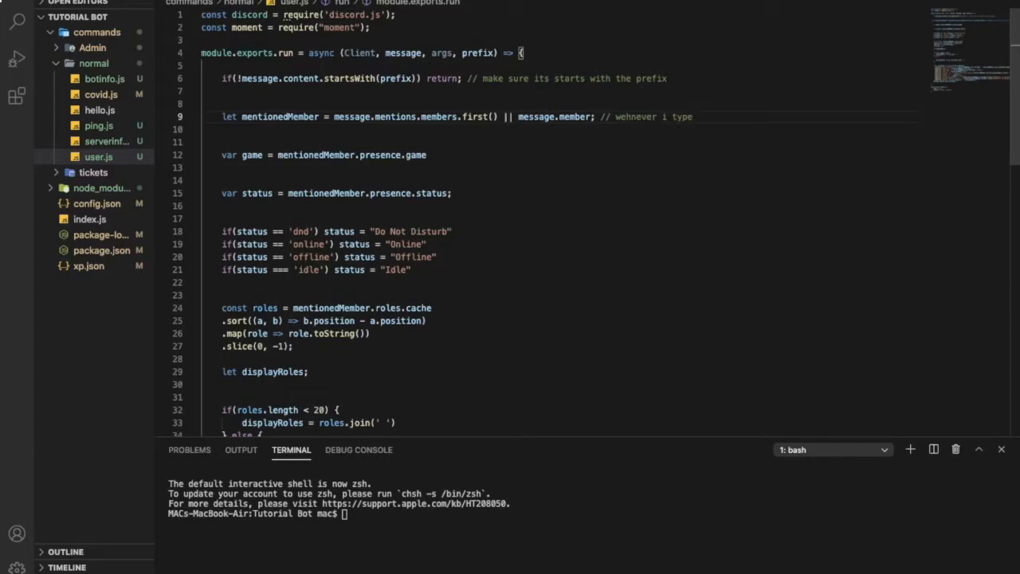
pyautogui.write('mentioned member')
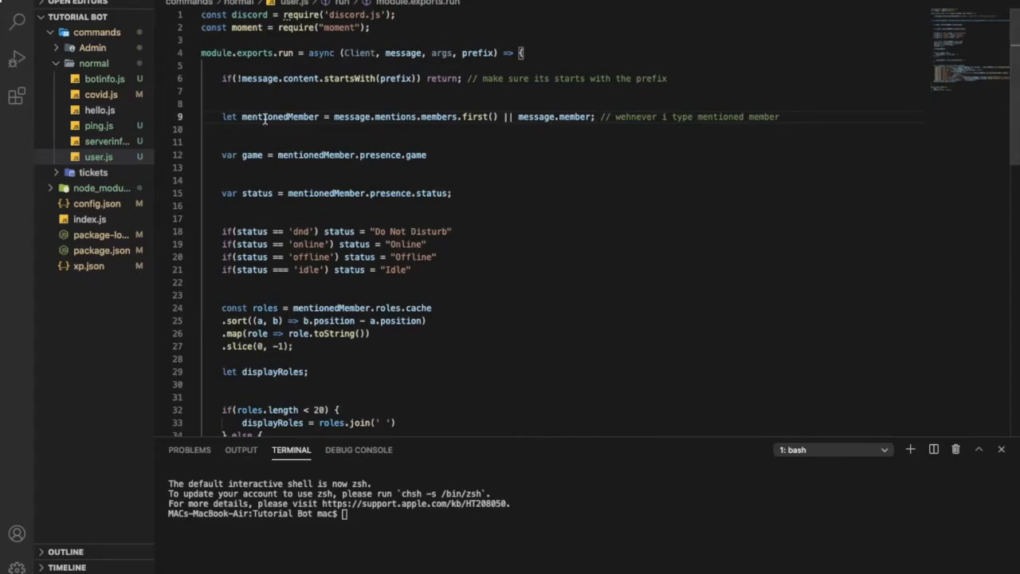
pyautogui.moveTo(728, 174)
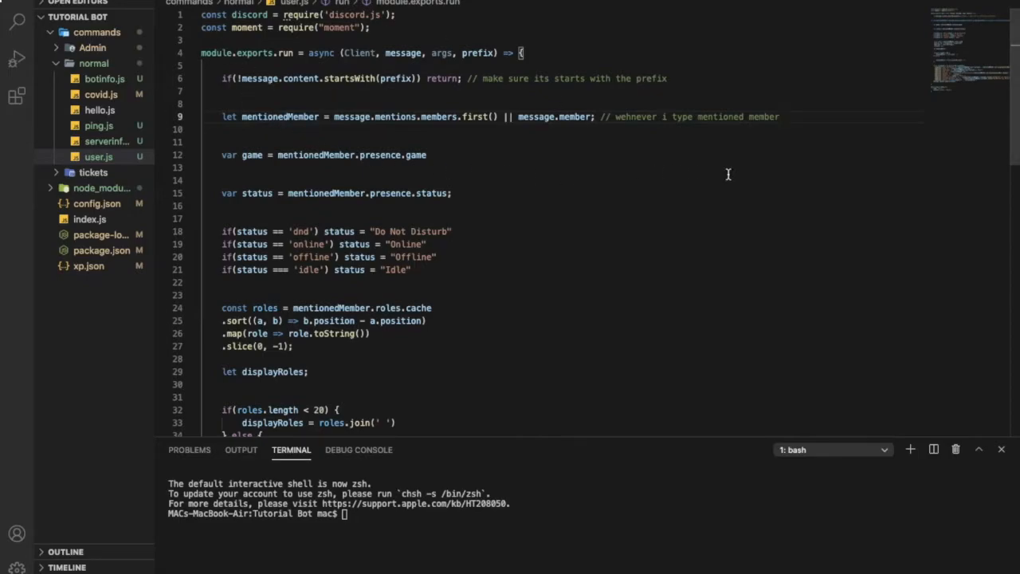
pyautogui.write('that mean')
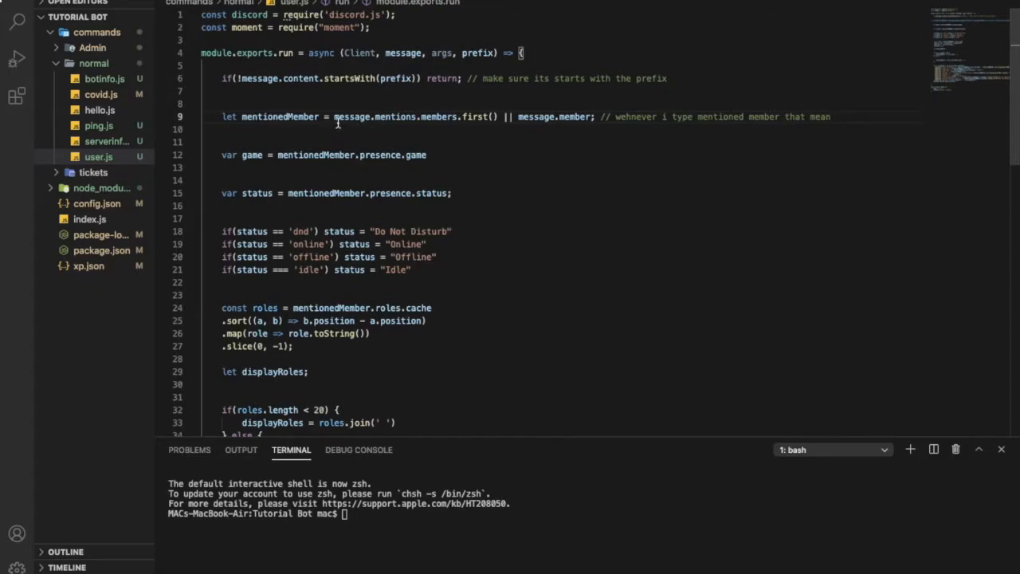
pyautogui.moveTo(334, 117); pyautogui.dragTo(582, 116)
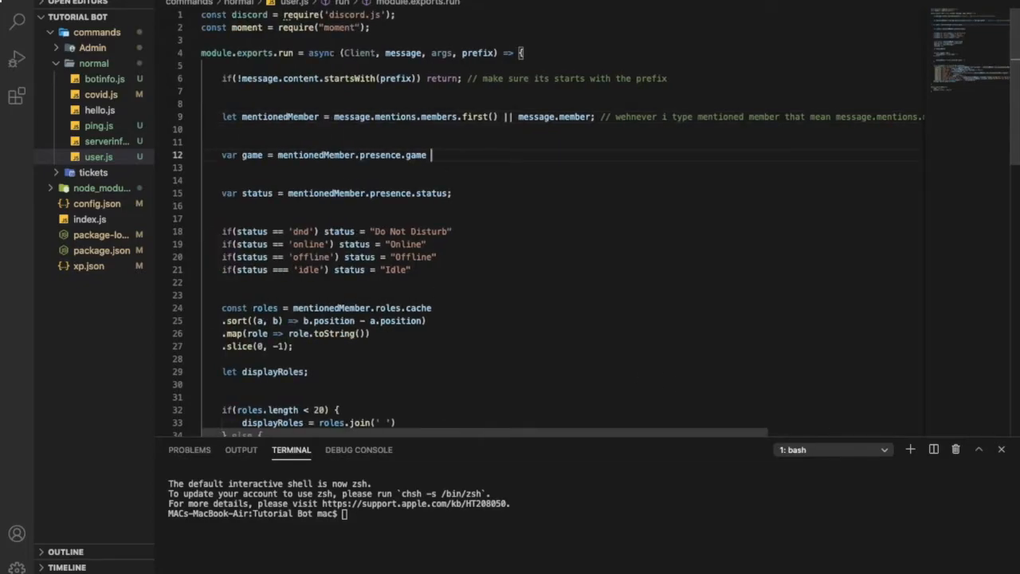
# Step: Comment the game line: 'whenever I type game, it makes reference to the game the person is playing'
pyautogui.write('// when')
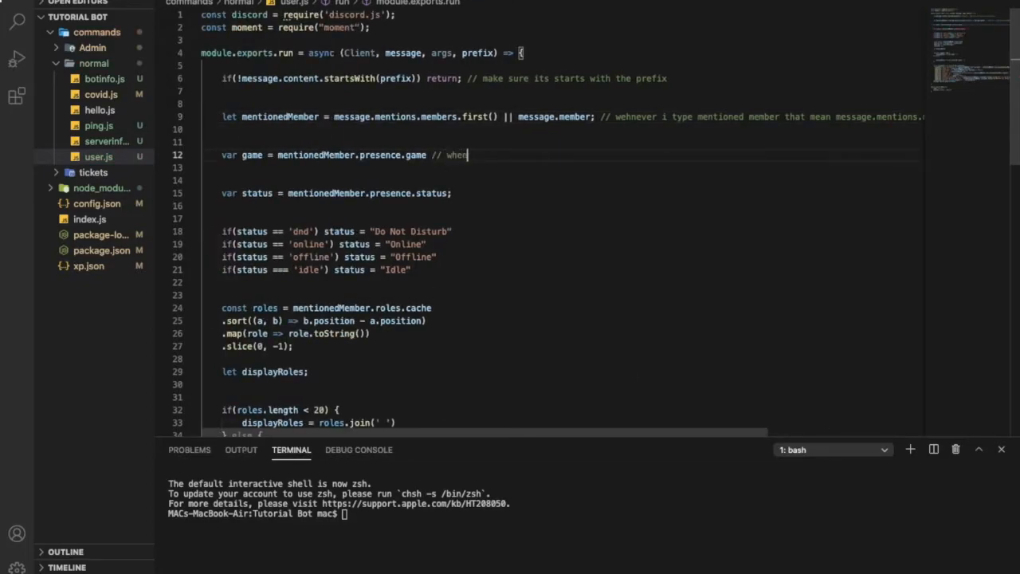
pyautogui.write('ever')
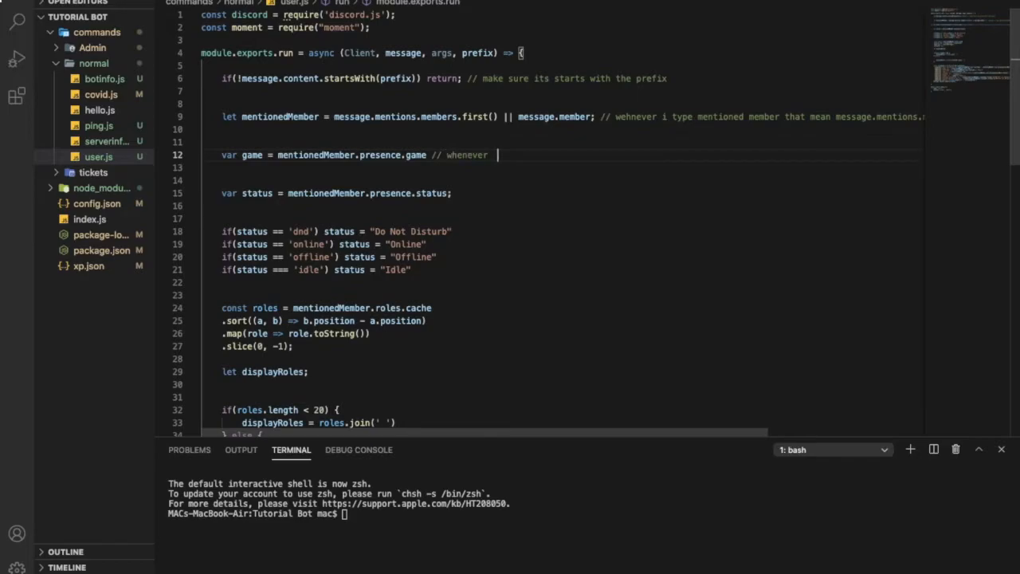
pyautogui.write('i')
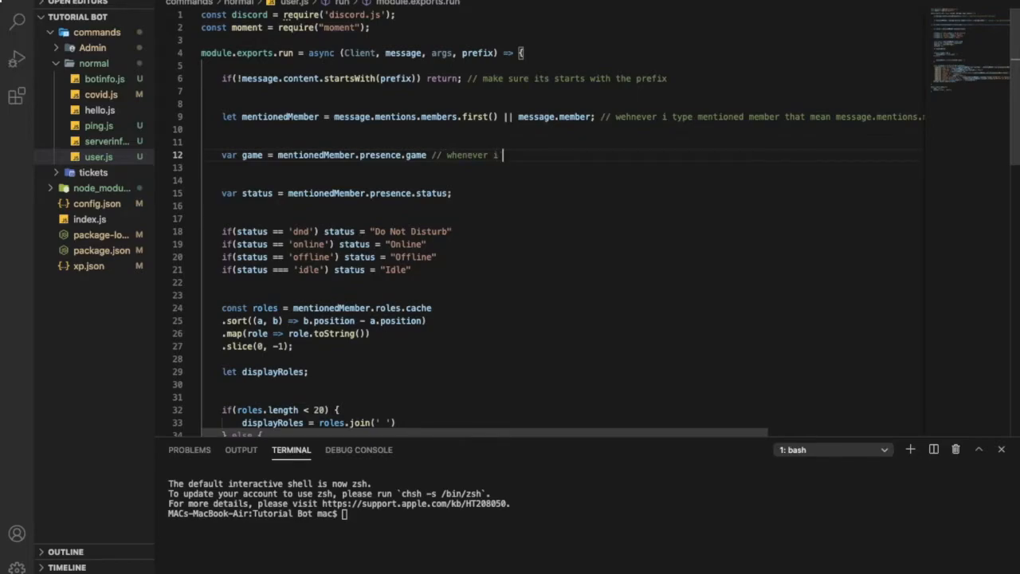
pyautogui.write('type game')
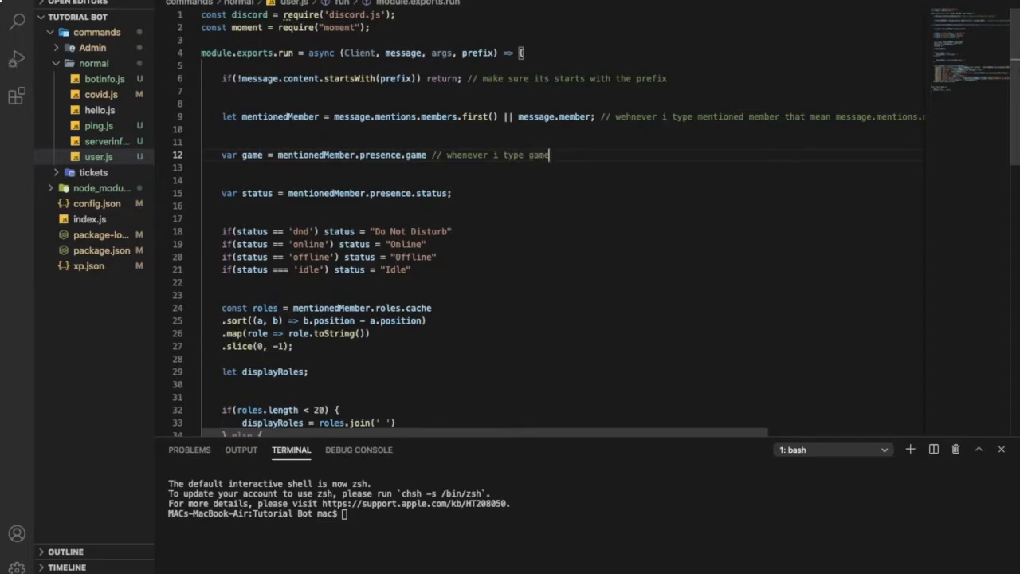
pyautogui.write(', it makes re')
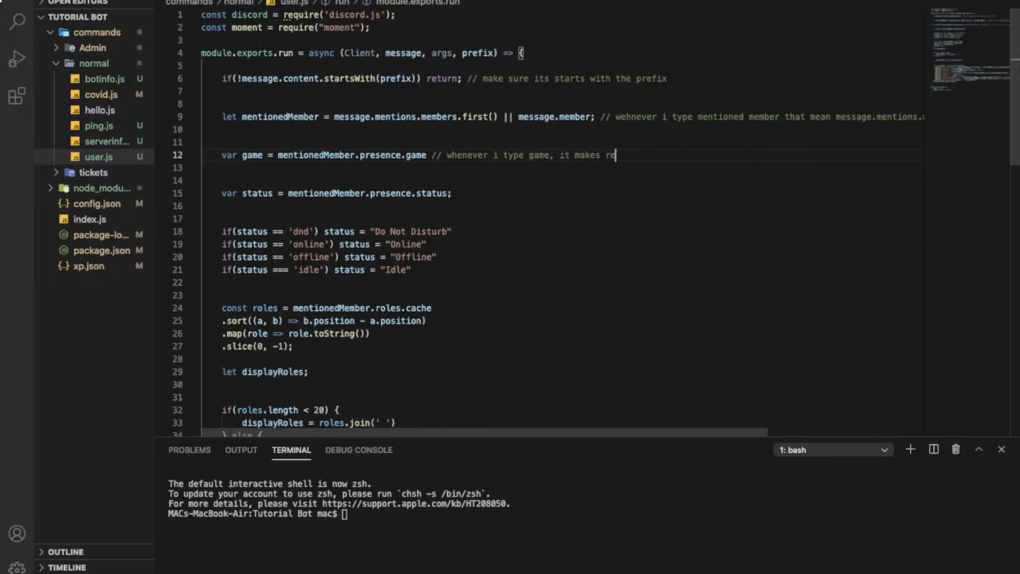
pyautogui.write('f')
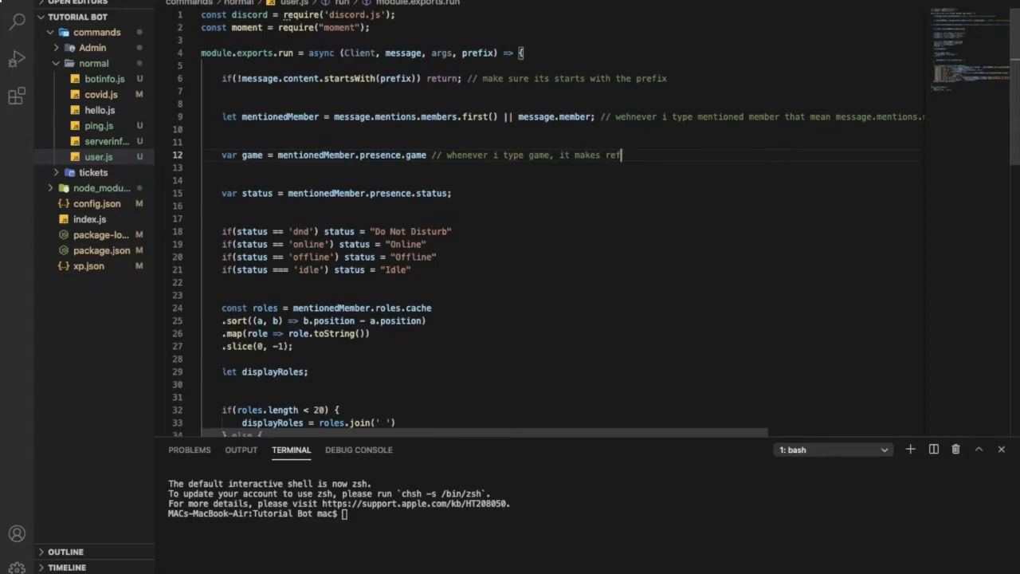
pyautogui.write('f')
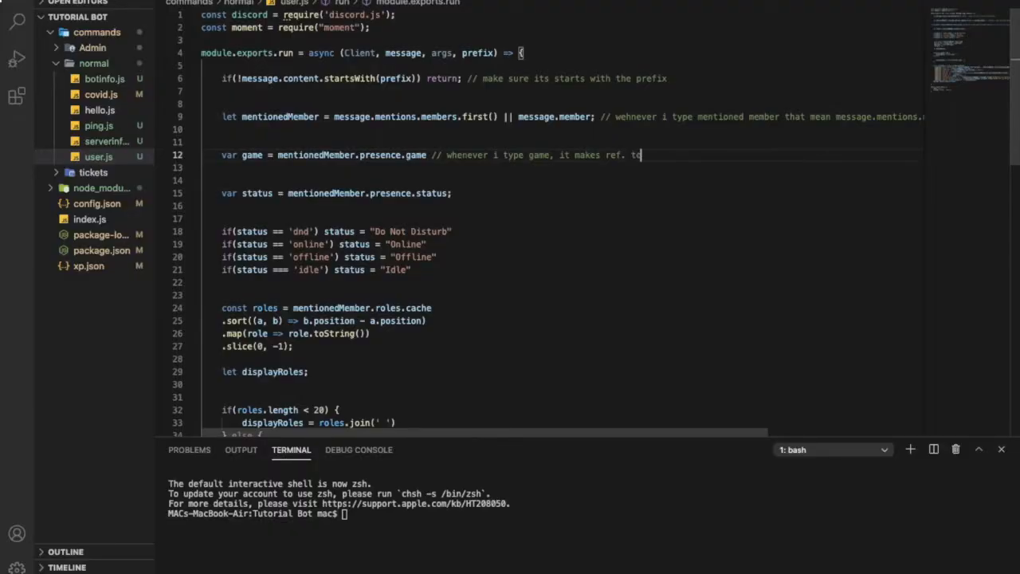
pyautogui.write('the')
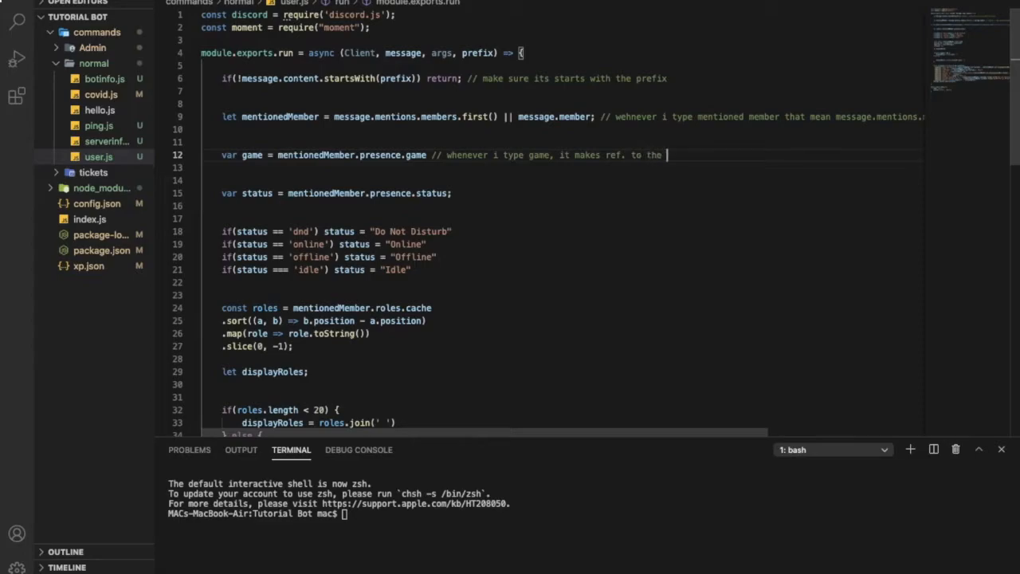
pyautogui.write('game the person is playing')
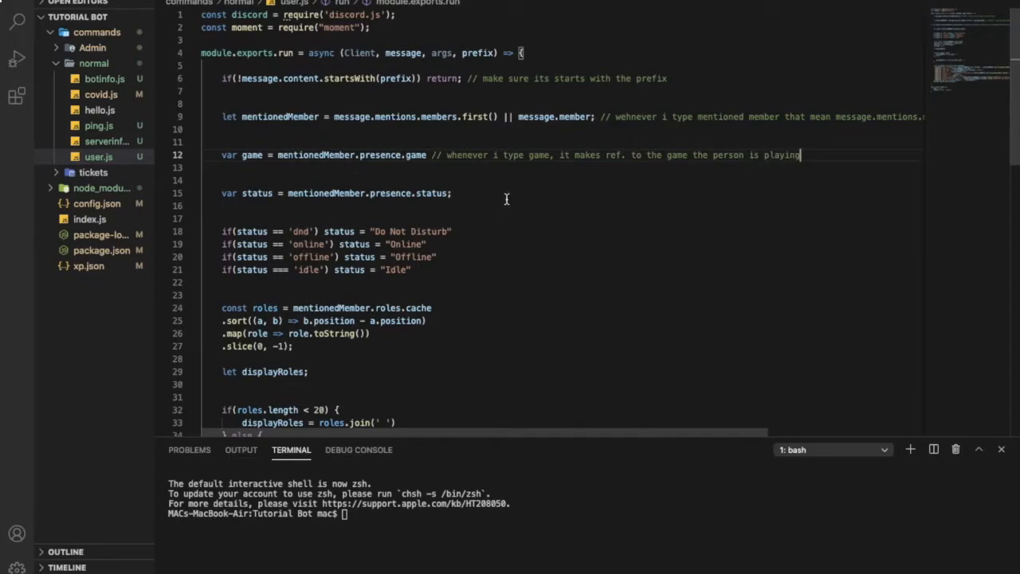
# Step: Paste the game comment onto the status line on line 15 and edit it
pyautogui.write('//')
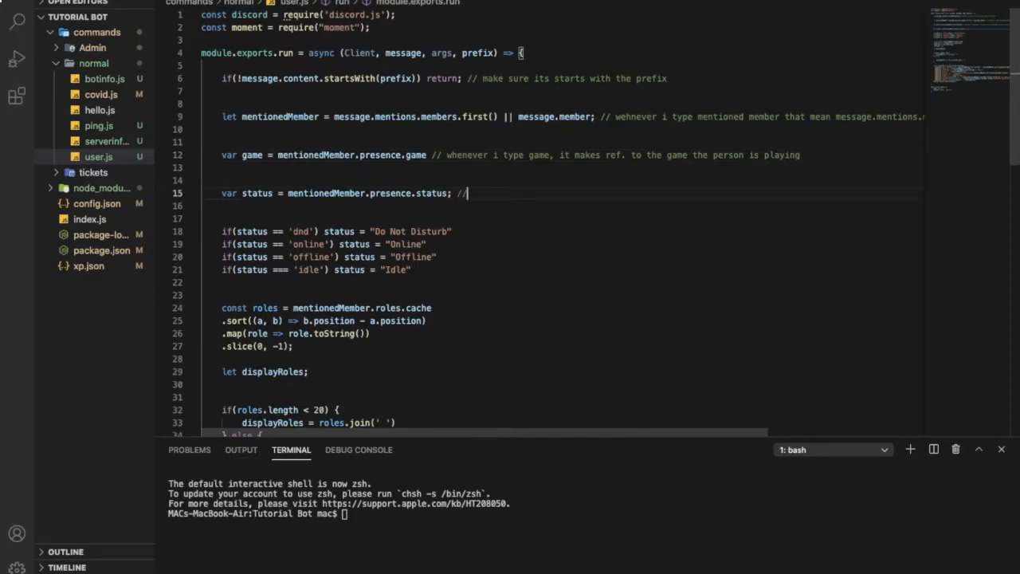
pyautogui.write('when')
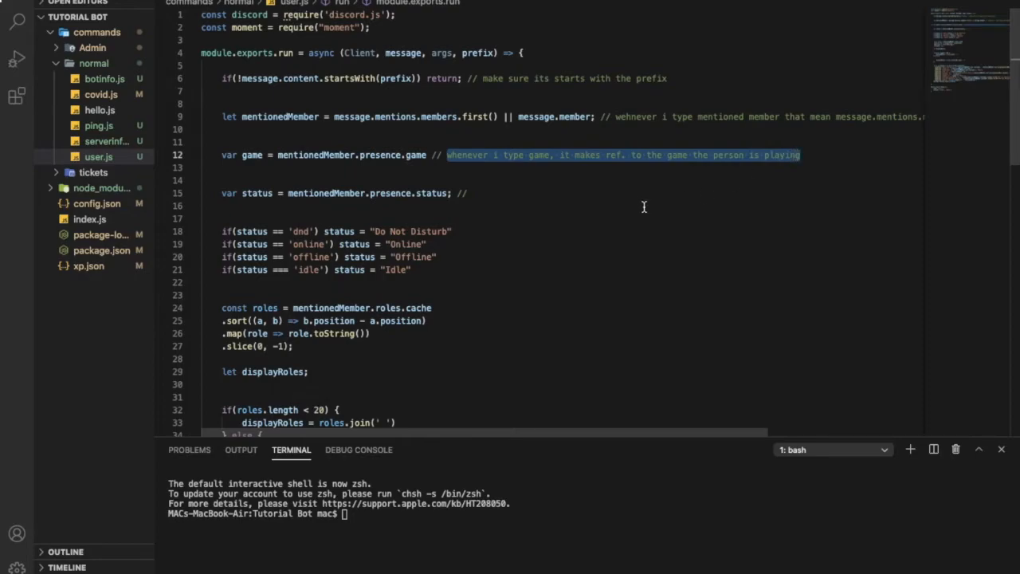
pyautogui.write('// whenever i type game, it makes ref. to the game the person is playing')
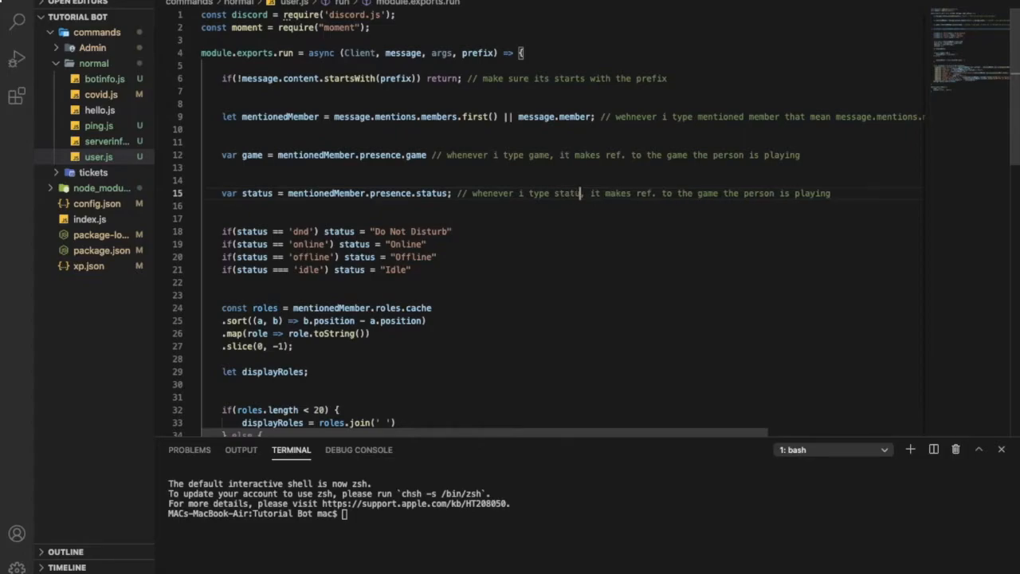
pyautogui.doubleClick(710, 193)
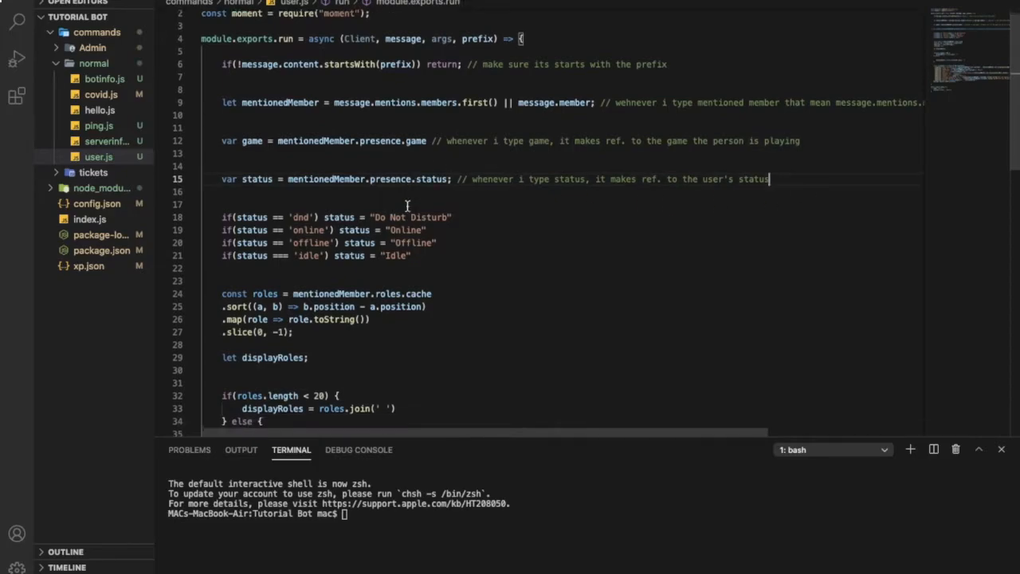
pyautogui.scroll(-3)
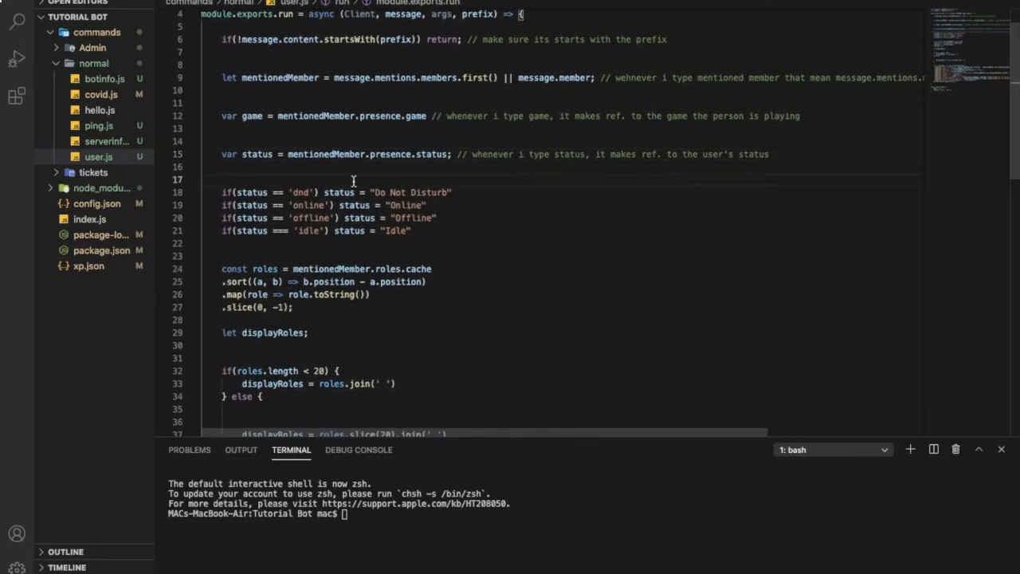
# Step: Add a // comment above line 18 about organising the statuses
pyautogui.write('//')
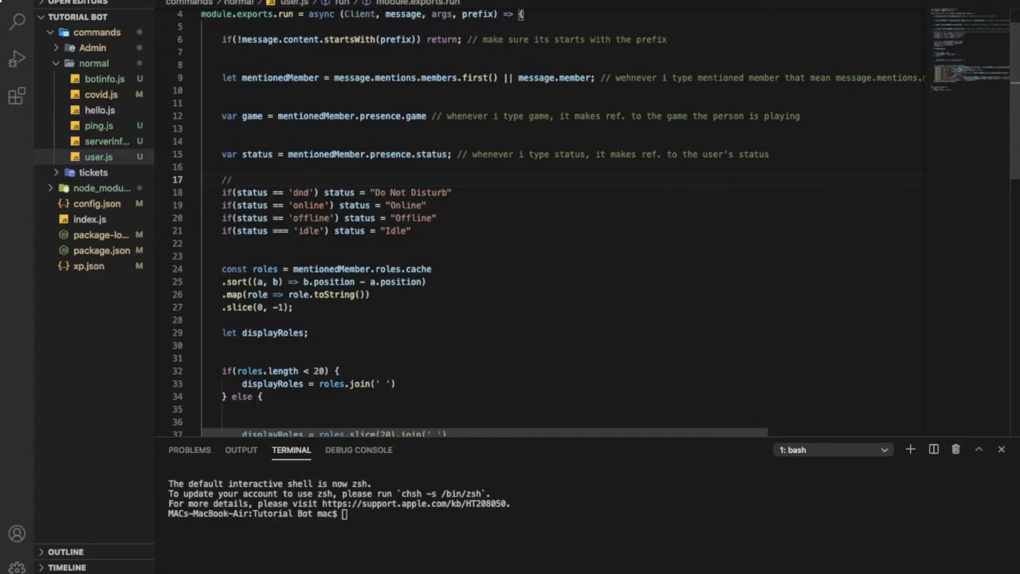
pyautogui.write('ord')
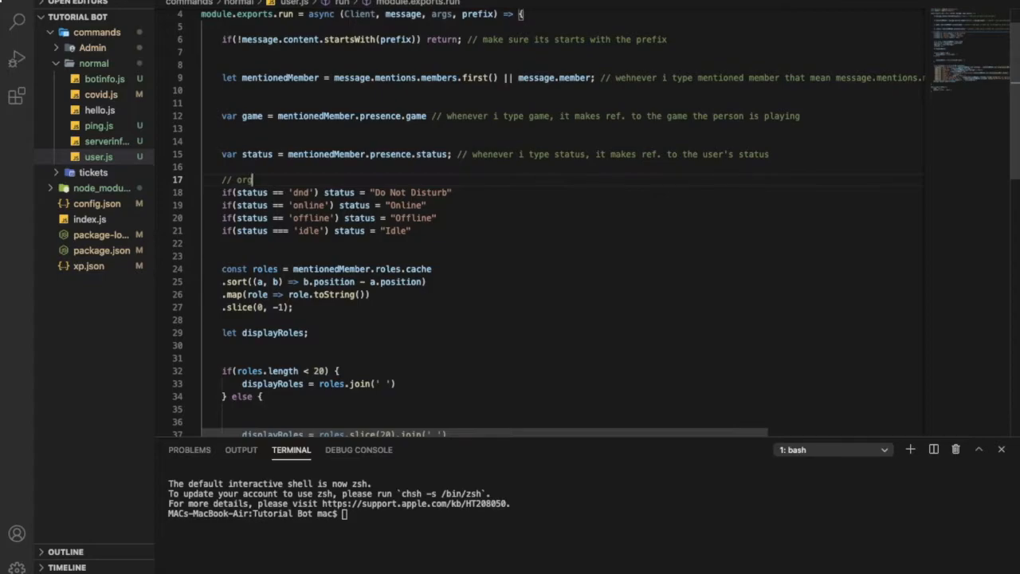
pyautogui.press('BackSpace')
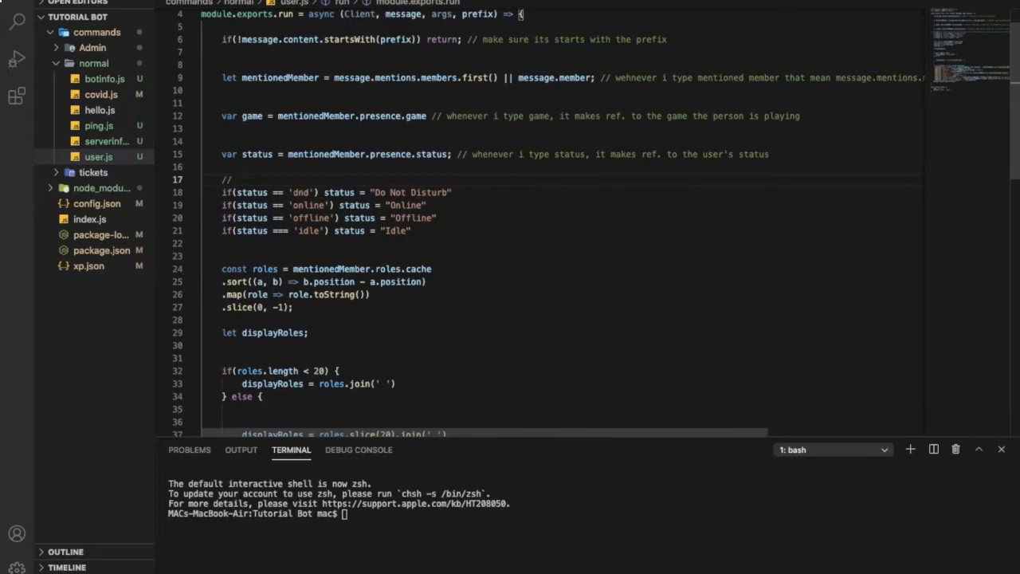
pyautogui.write('orga')
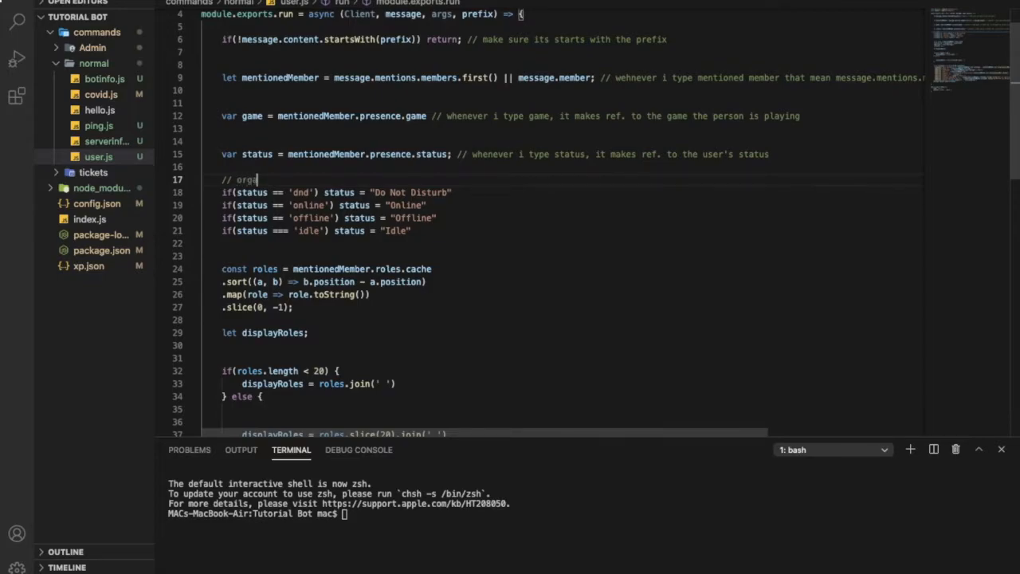
pyautogui.write('nision')
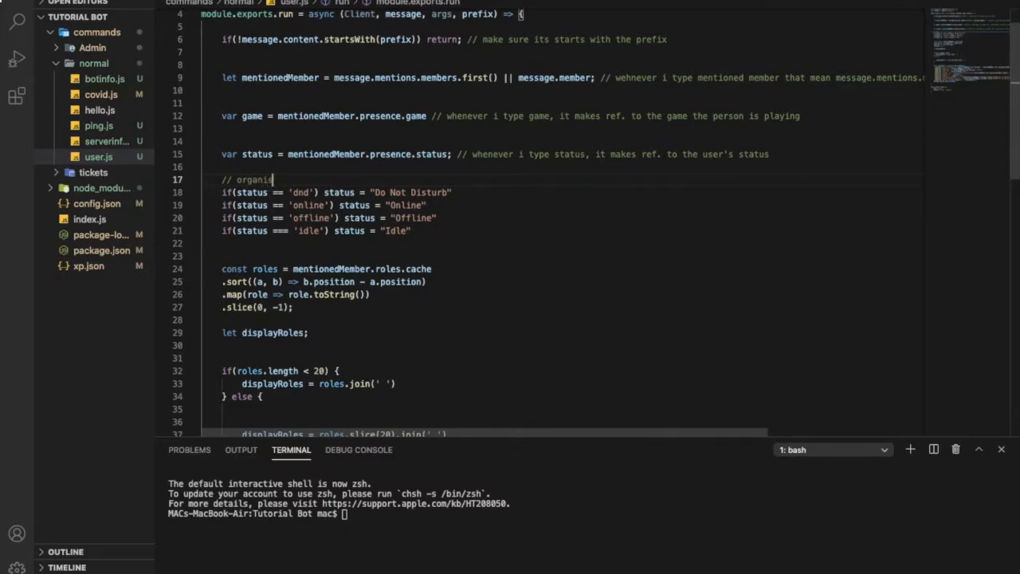
pyautogui.write('sing the code')
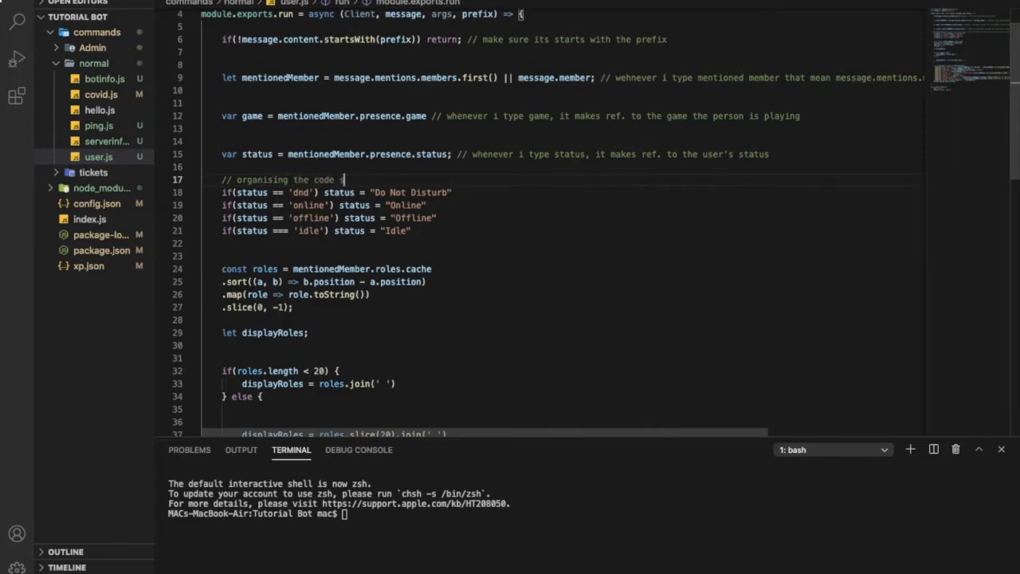
pyautogui.write("so it don't look bad")
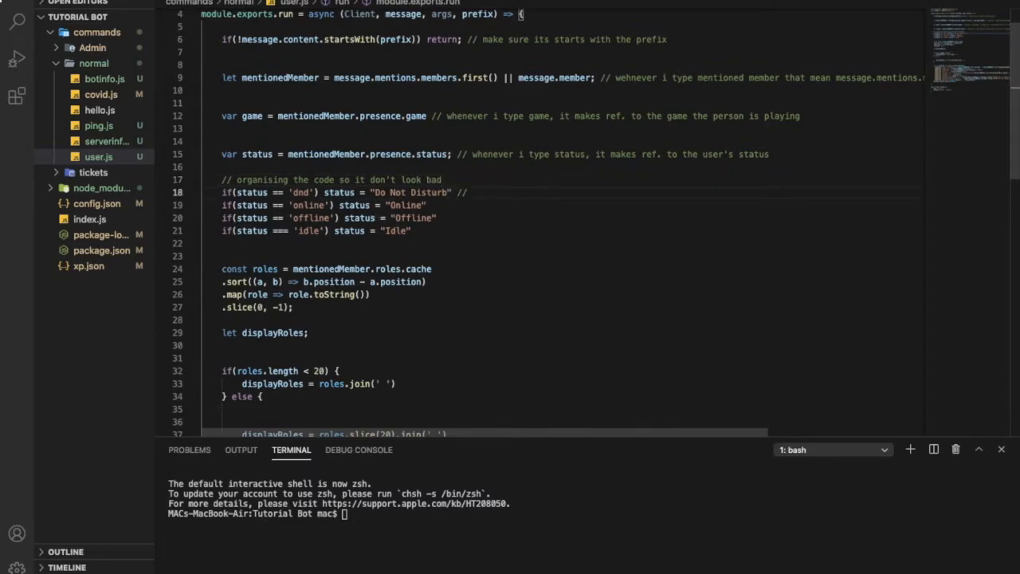
# Step: Append a comment to the dnd line explaining it shows Do Not Disturb
pyautogui.write('// if the person is d')
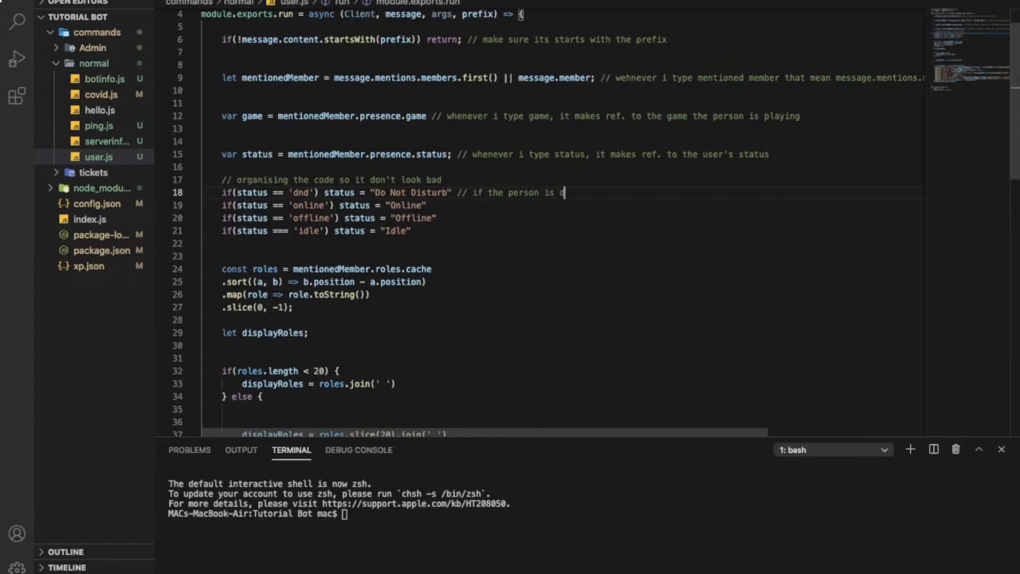
pyautogui.write('nd')
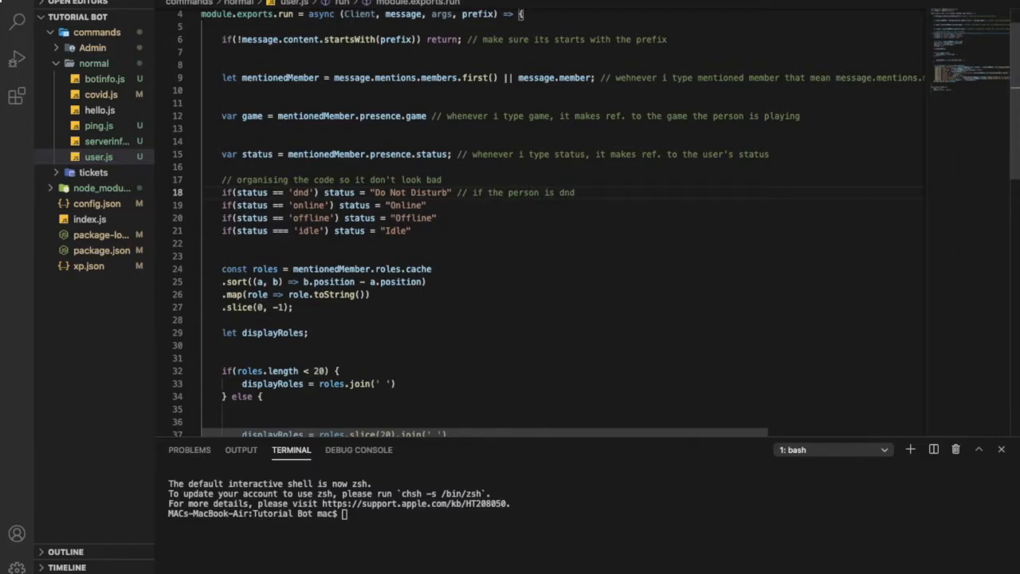
pyautogui.write('so it w')
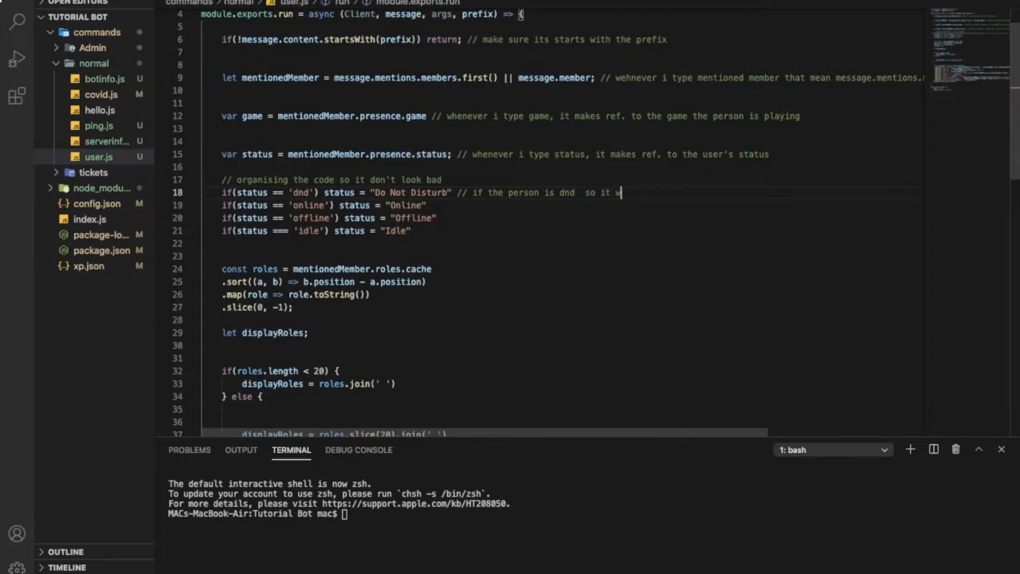
pyautogui.write('will type in the embed Do no')
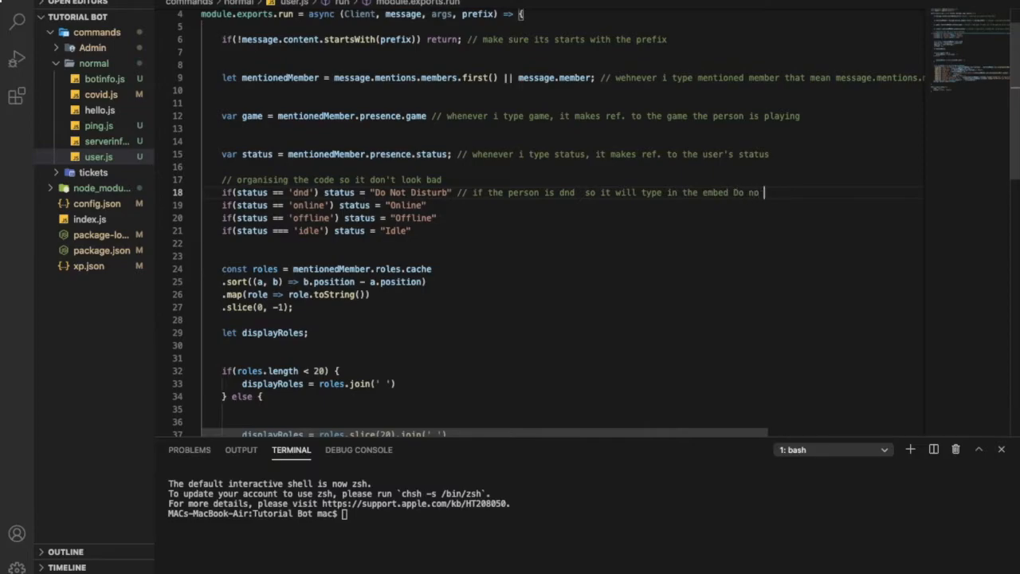
pyautogui.write('Distrub')
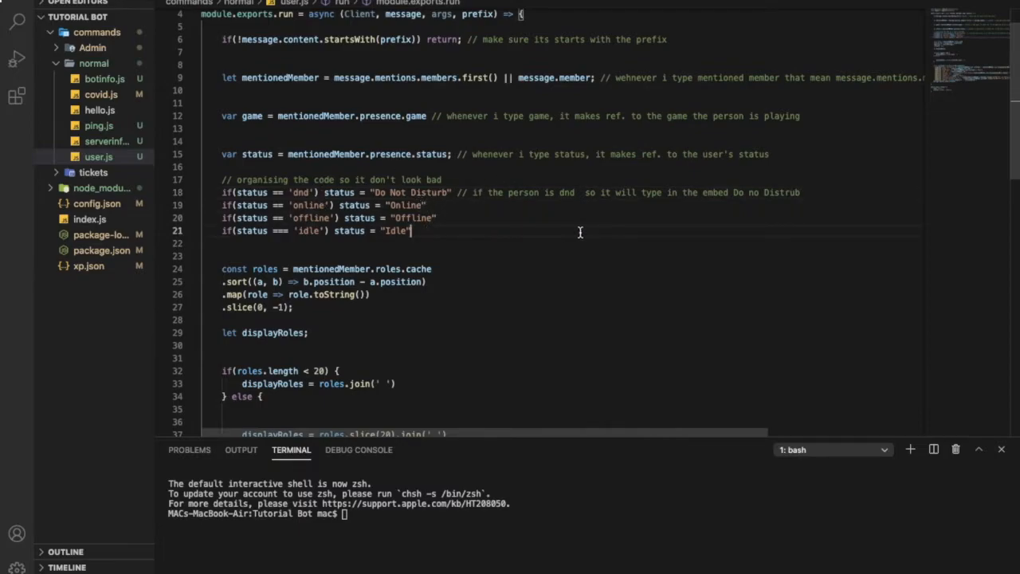
# Step: Comment the roles line 24 with '// getting the roles of the person'
pyautogui.scroll(-3)
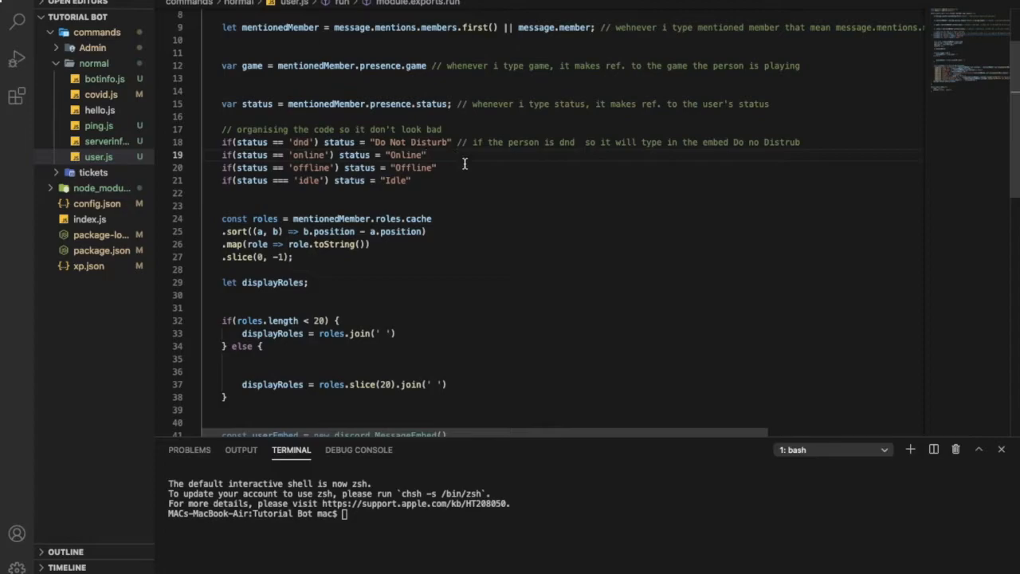
pyautogui.scroll(-3)
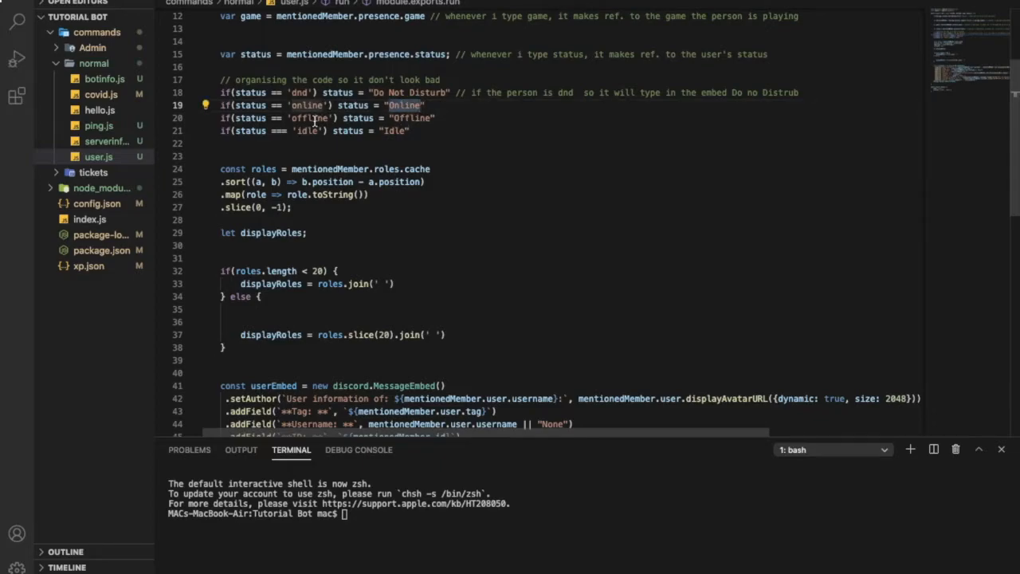
pyautogui.scroll(-3)
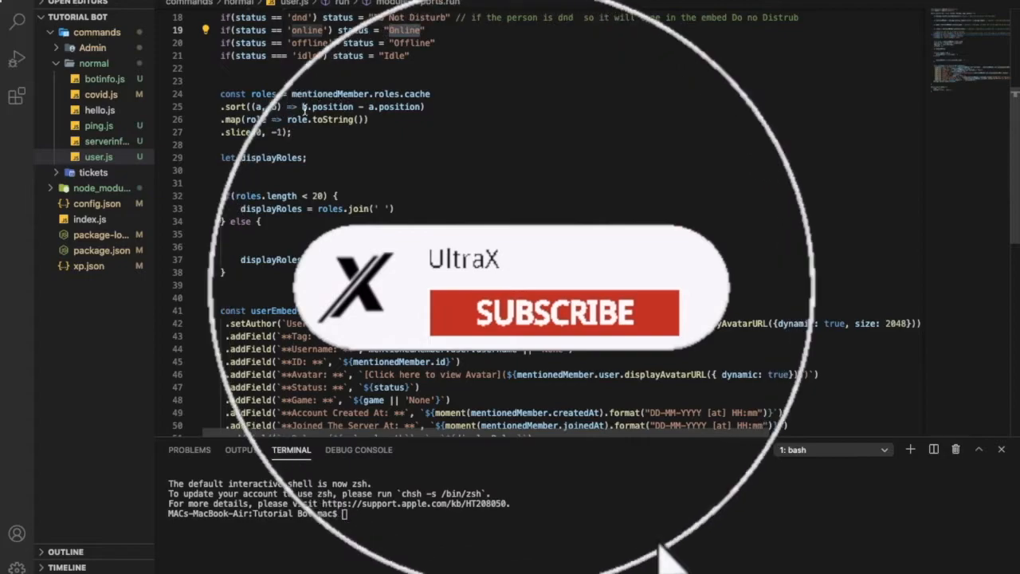
pyautogui.click(554, 312)
pyautogui.write(' //')
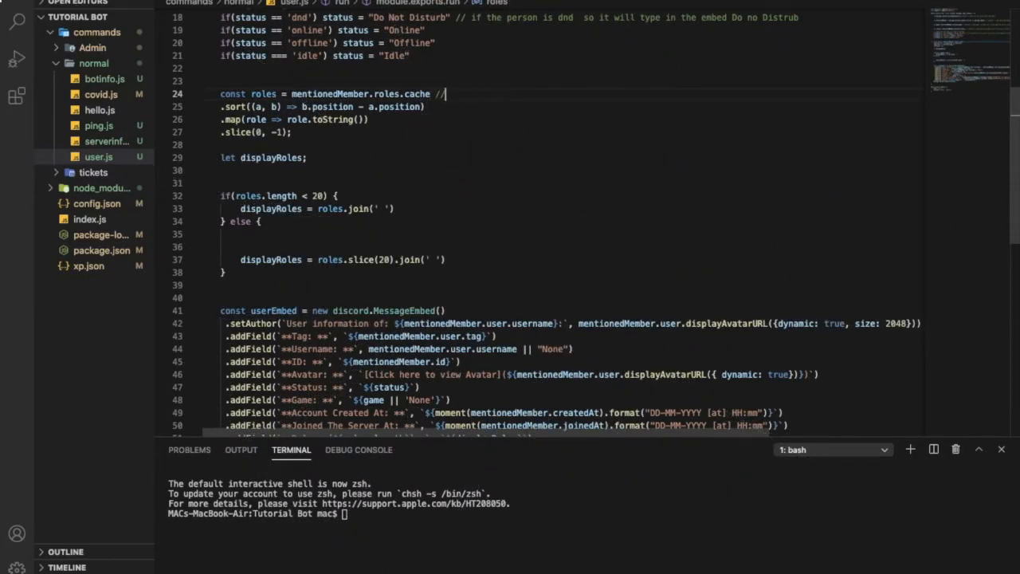
pyautogui.write('getting the roles of the')
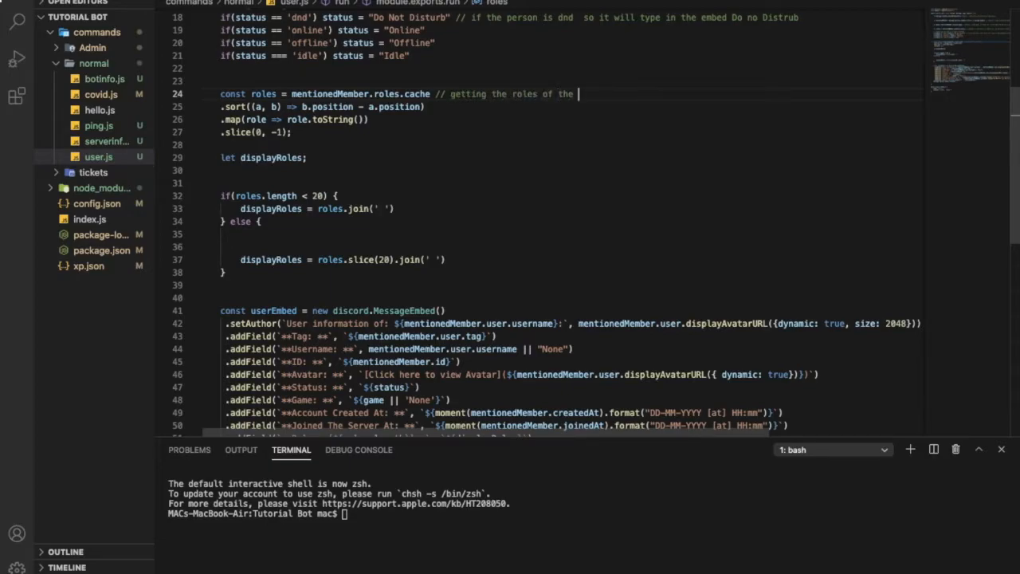
pyautogui.write('person')
pyautogui.click(569, 183)
pyautogui.write('//')
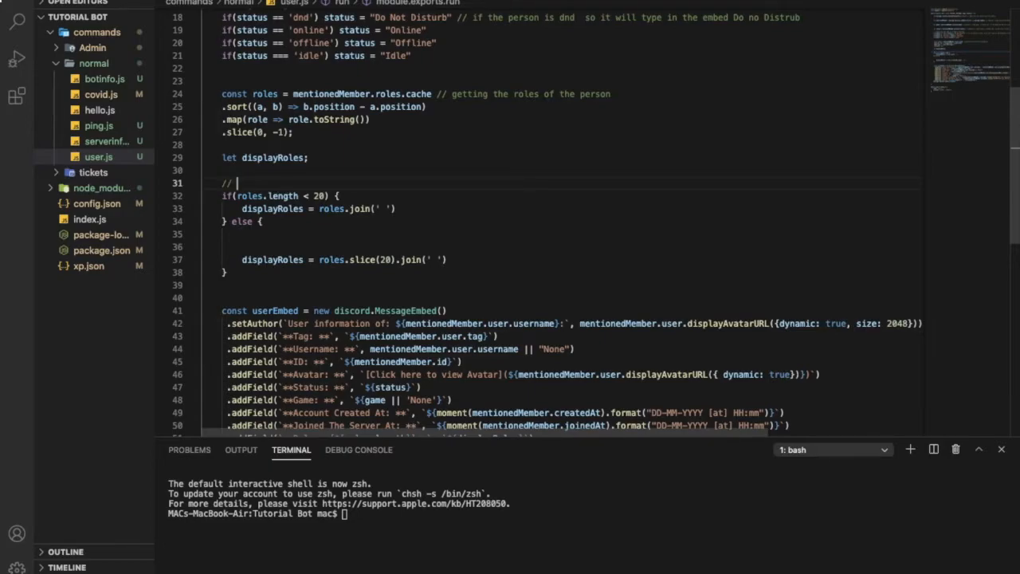
# Step: Add '// if he have less then 20 role, display it' above the if on line 31
pyautogui.write('if he have')
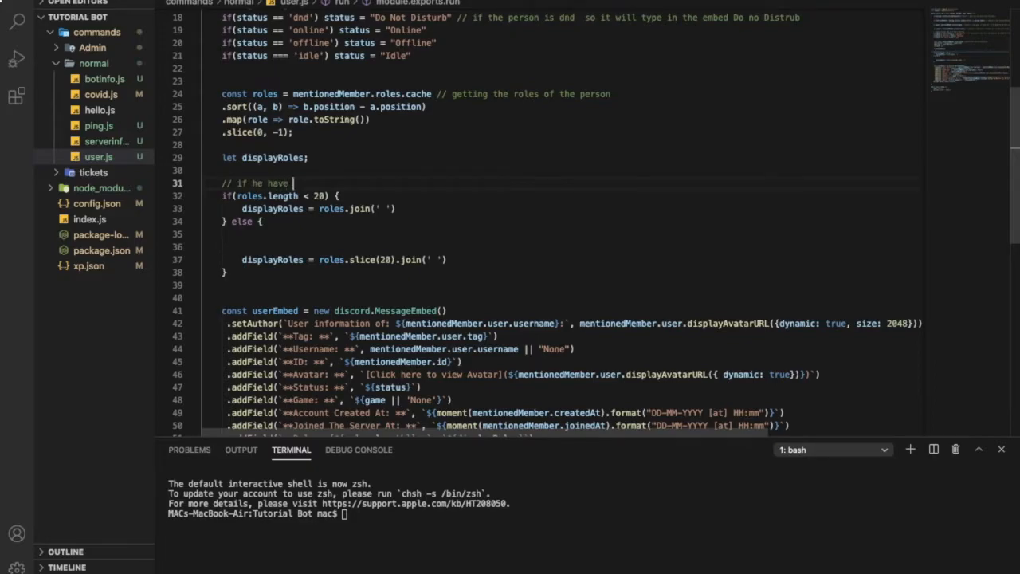
pyautogui.write('less then 20')
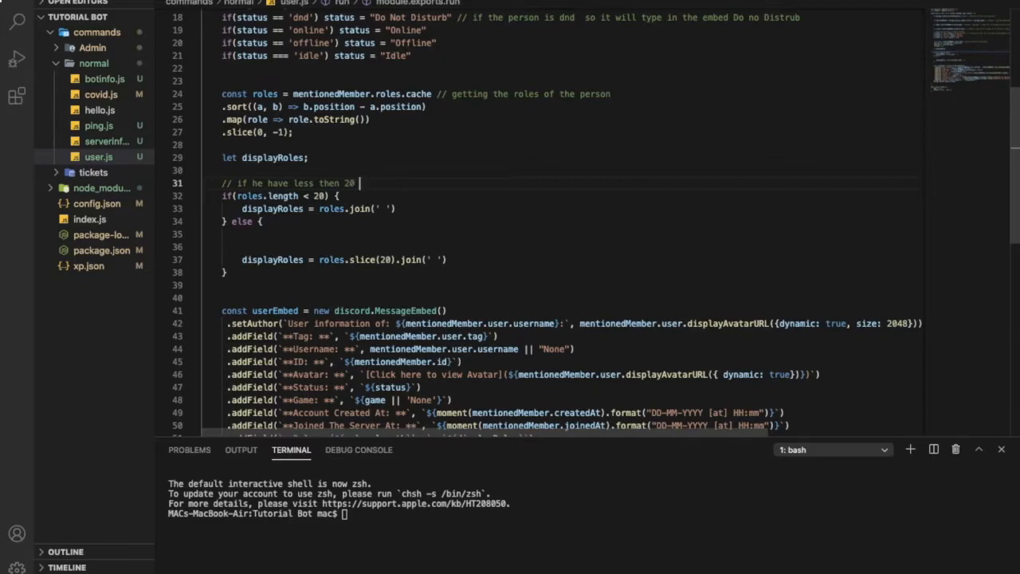
pyautogui.write('role, display it')
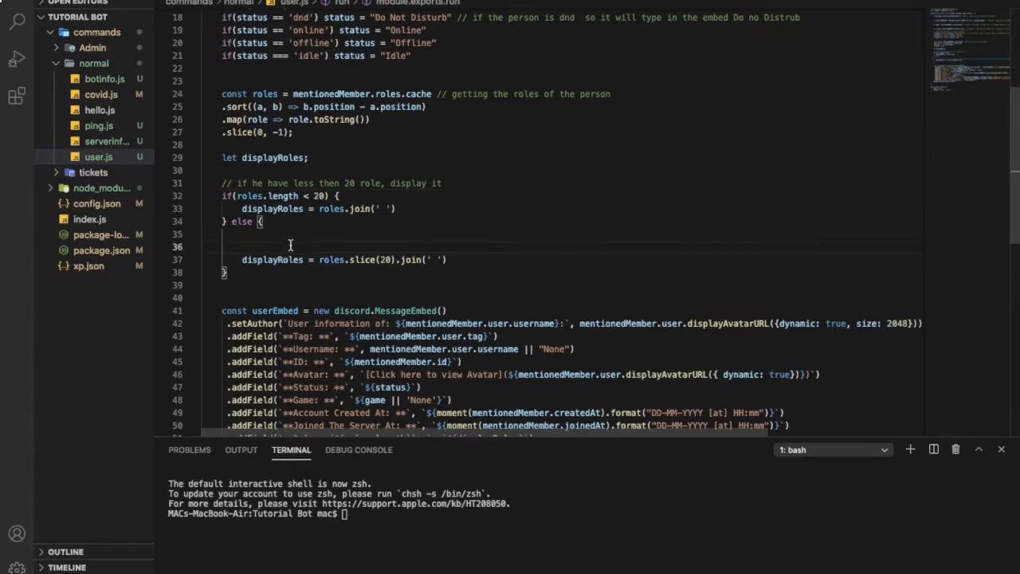
# Step: Add '// more then 20, just display 20 roles' in the else block
pyautogui.write('// if he have')
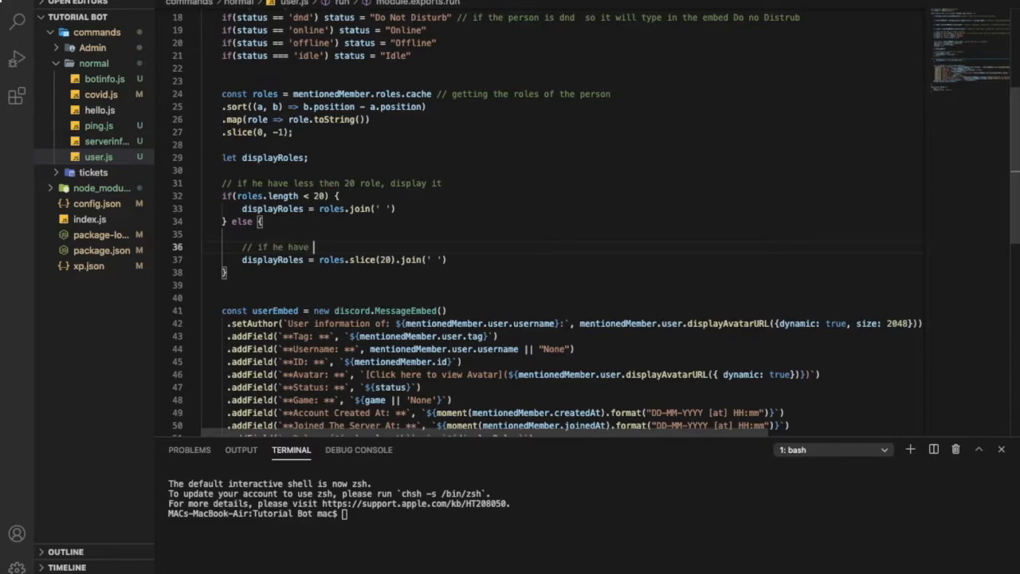
pyautogui.write('more then 20')
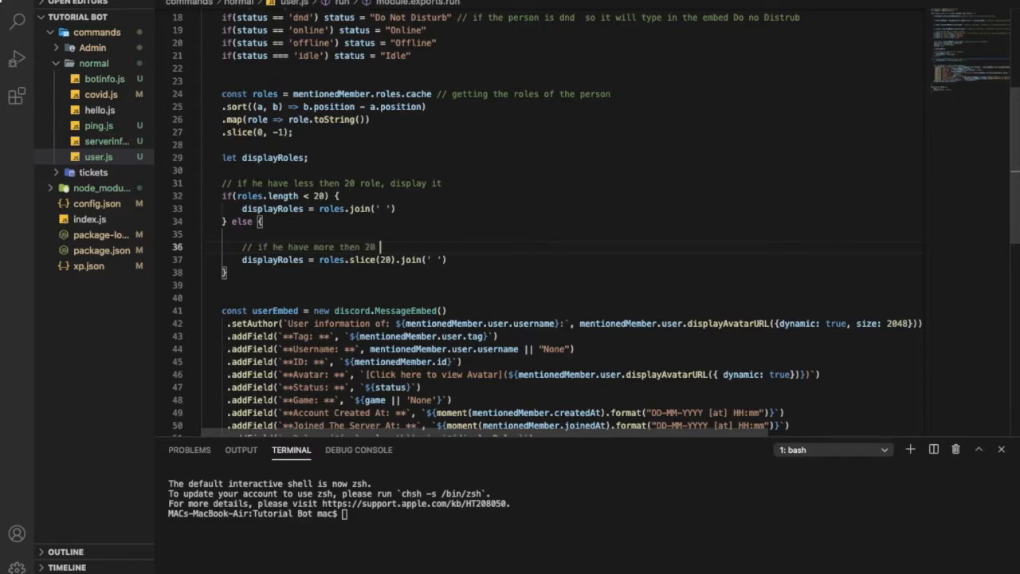
pyautogui.write('just display')
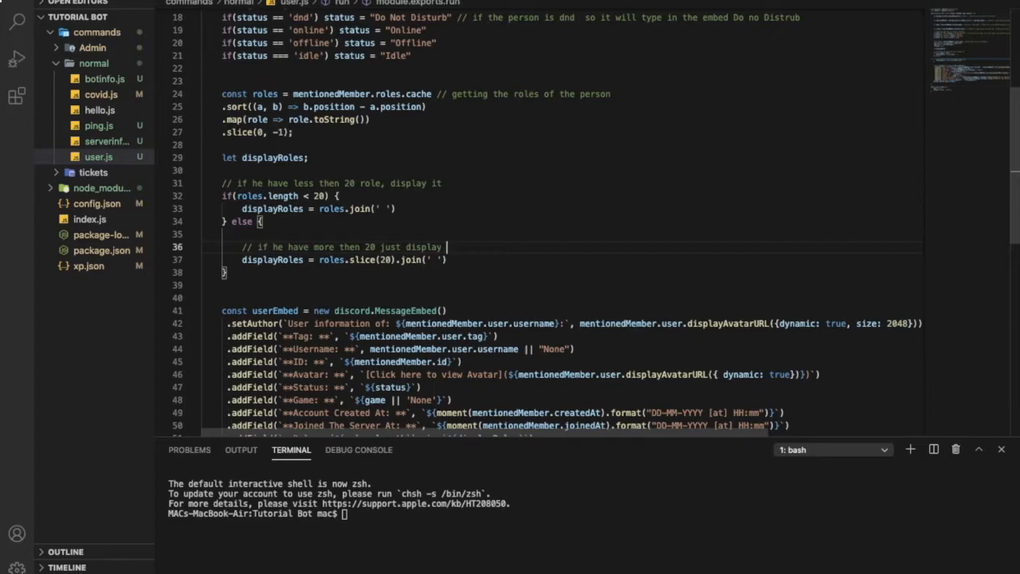
pyautogui.write('20 roles')
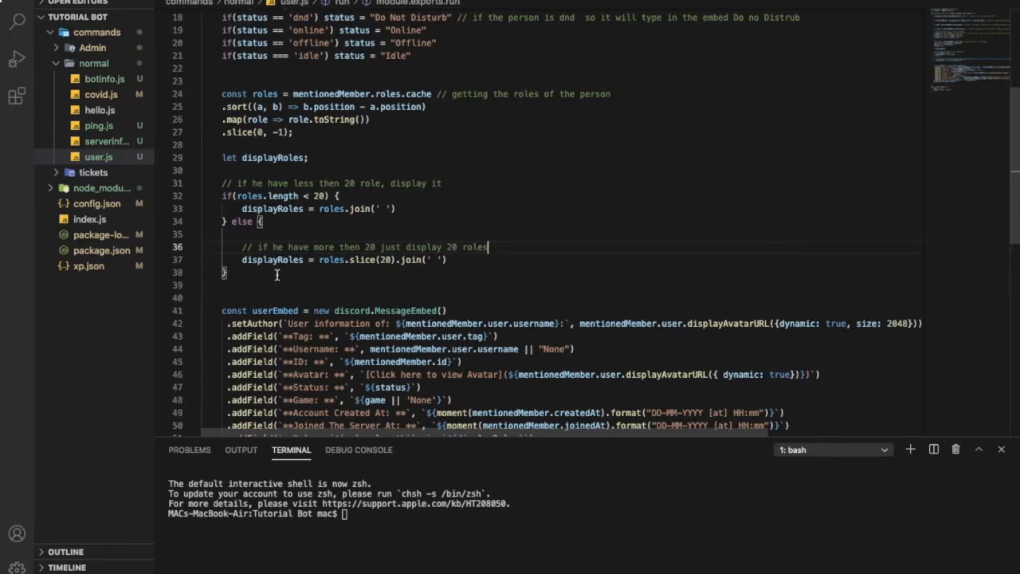
# Step: Comment the embed creation line and the setAuthor line
pyautogui.scroll(-3)
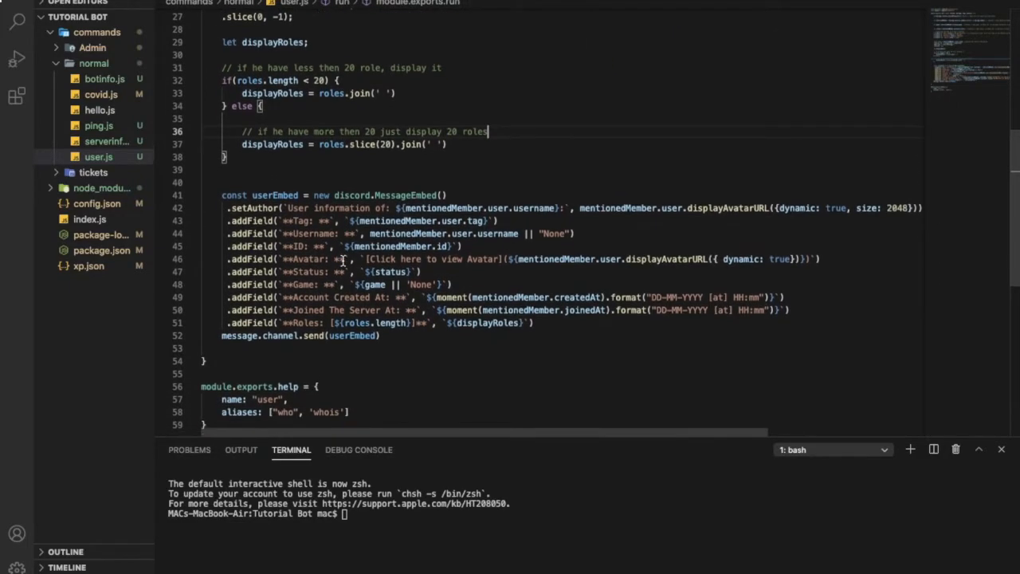
pyautogui.write('//')
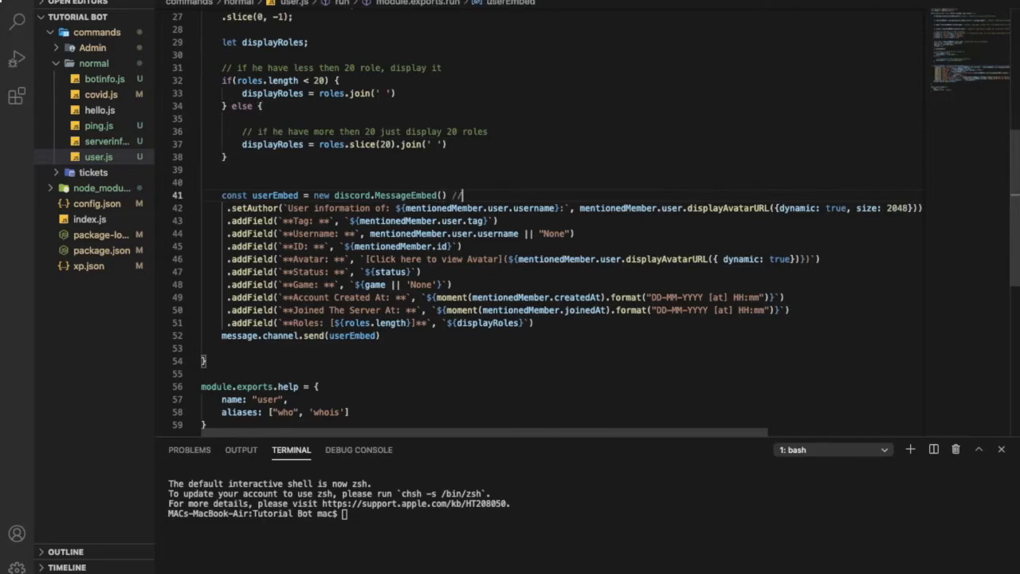
pyautogui.write('create an embed')
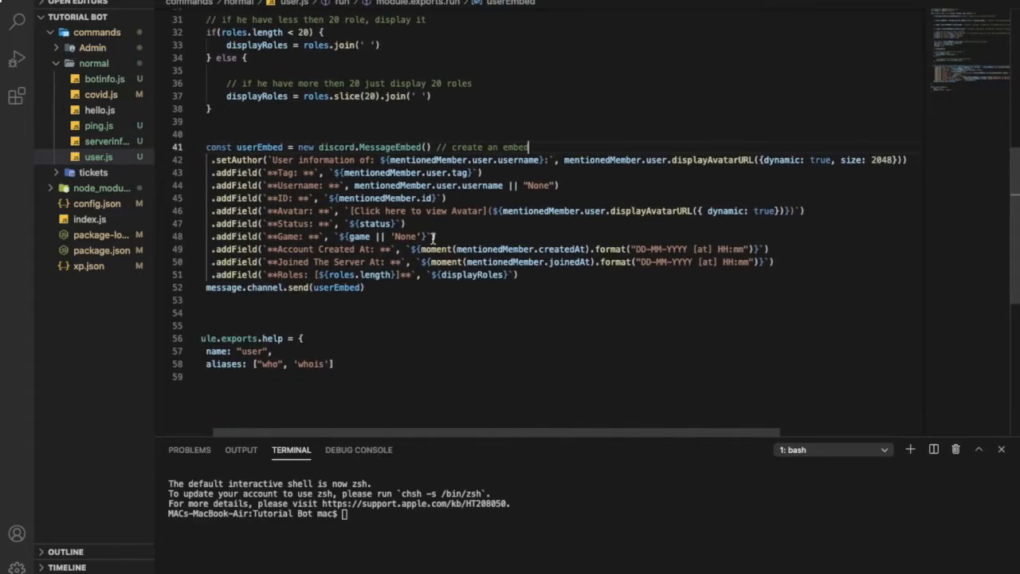
pyautogui.hscroll(3)
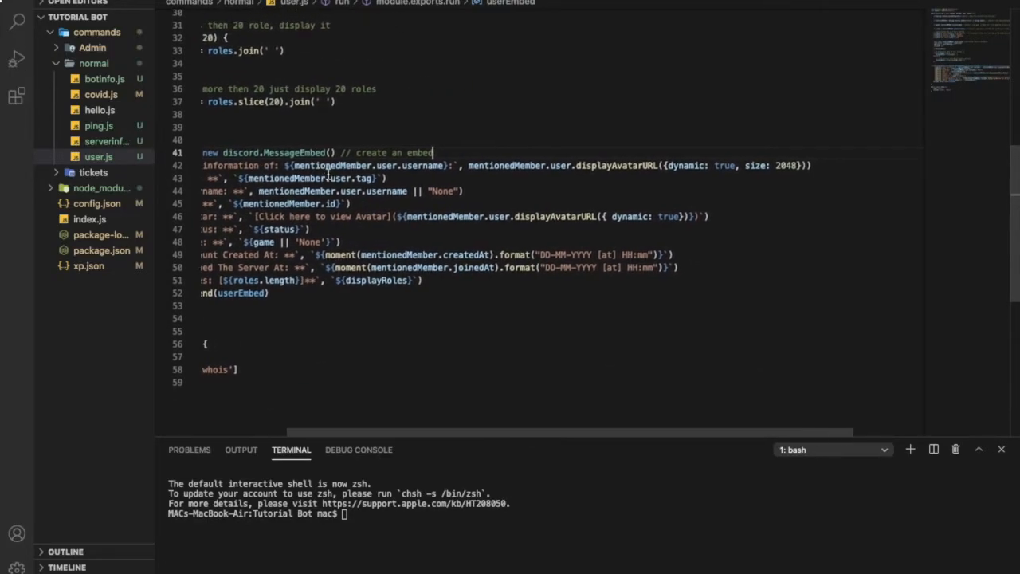
pyautogui.click(813, 165)
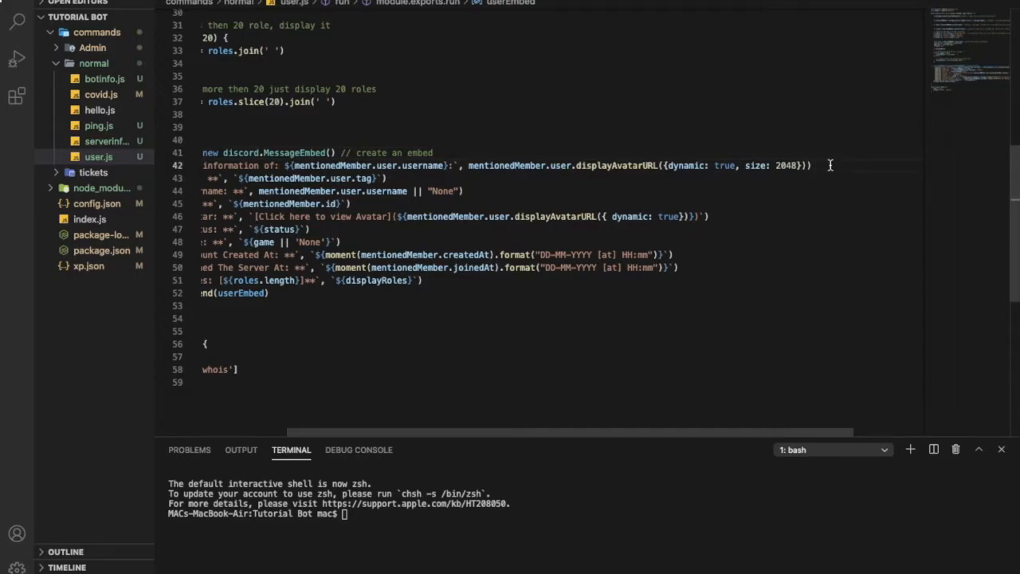
pyautogui.write('// User information of:')
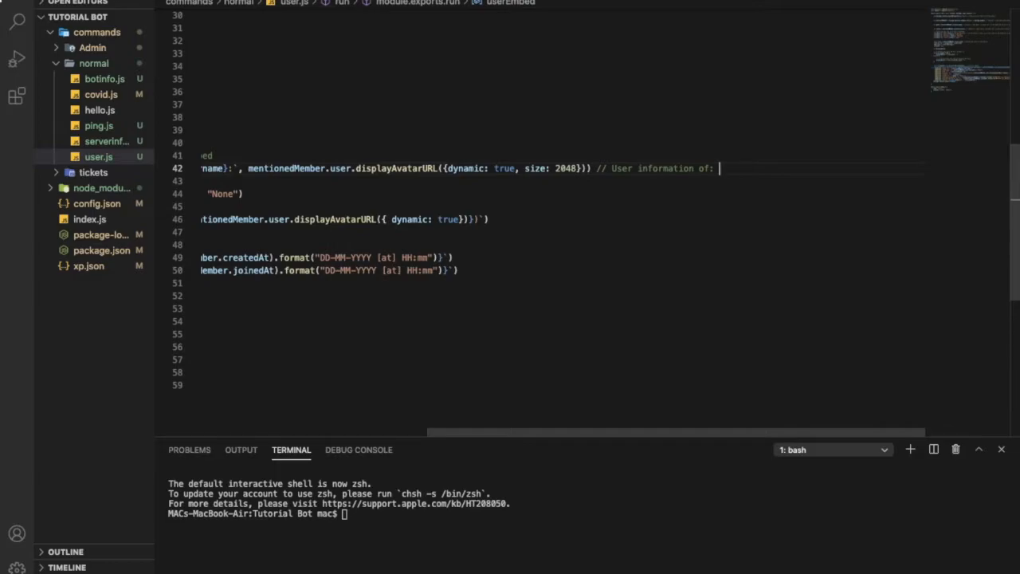
pyautogui.write('KarimX')
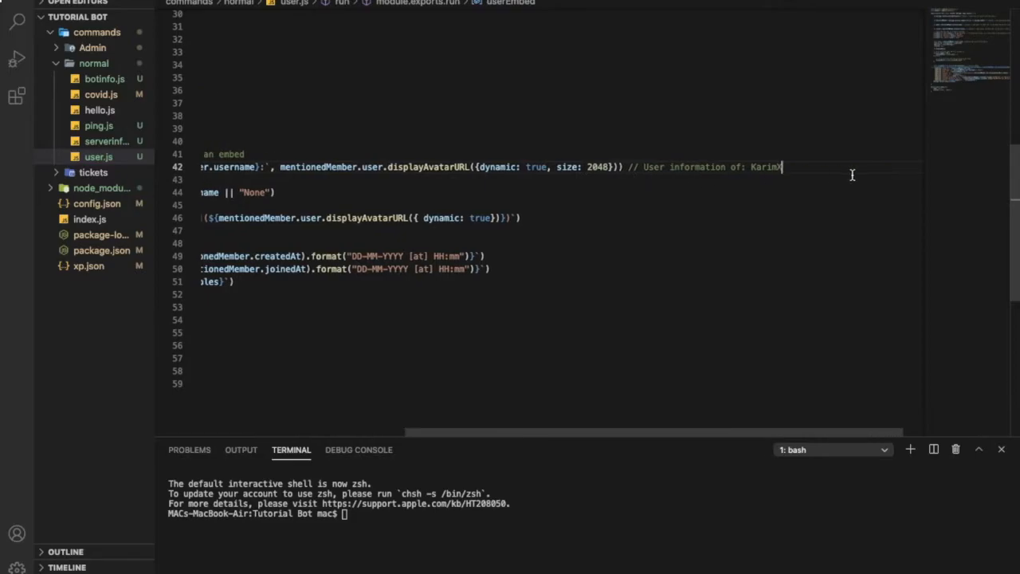
pyautogui.write('an')
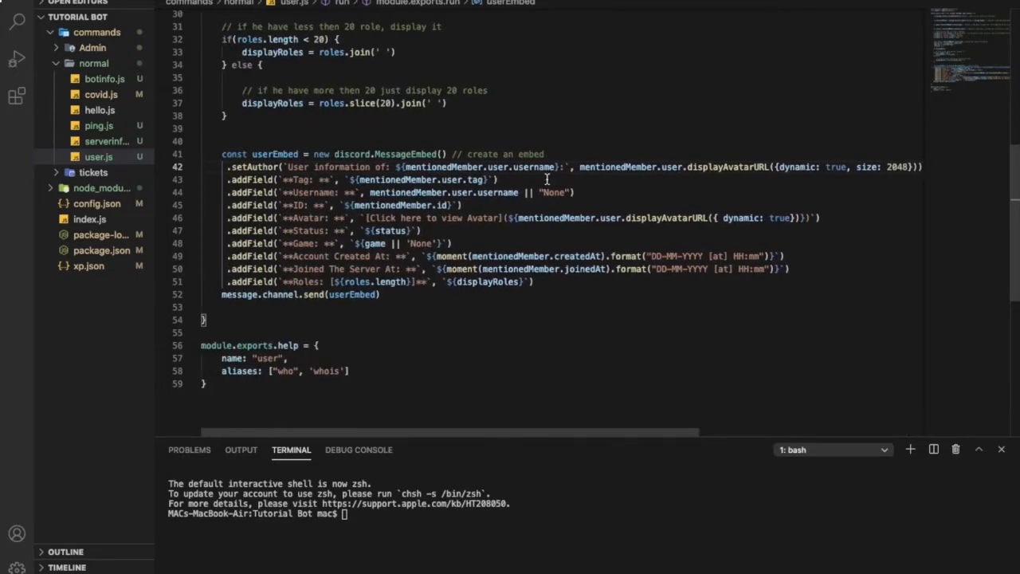
# Step: Comment the tag field: 'it will show my tags (i.e. Karim...)'
pyautogui.write('//')
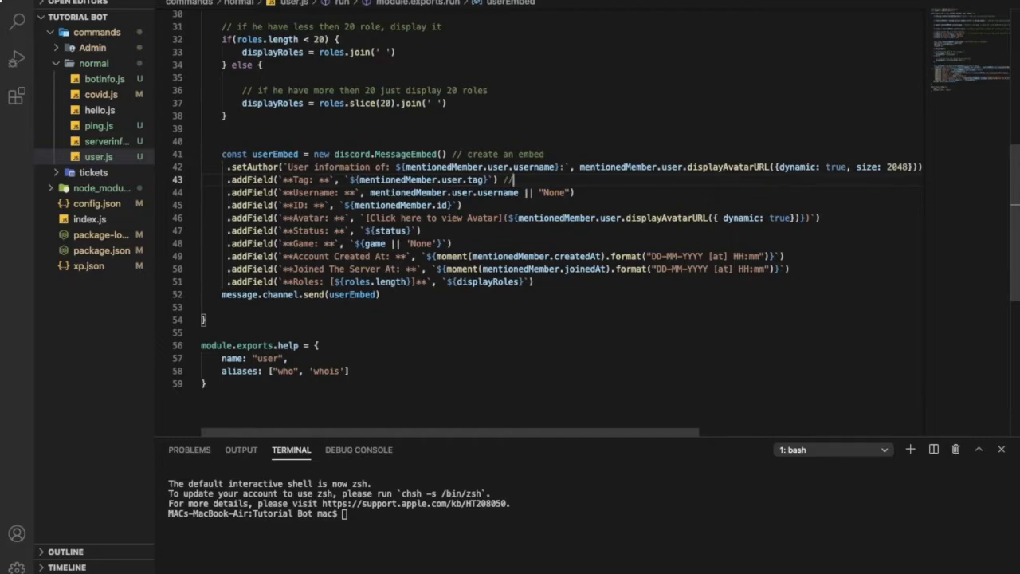
pyautogui.write('it will show')
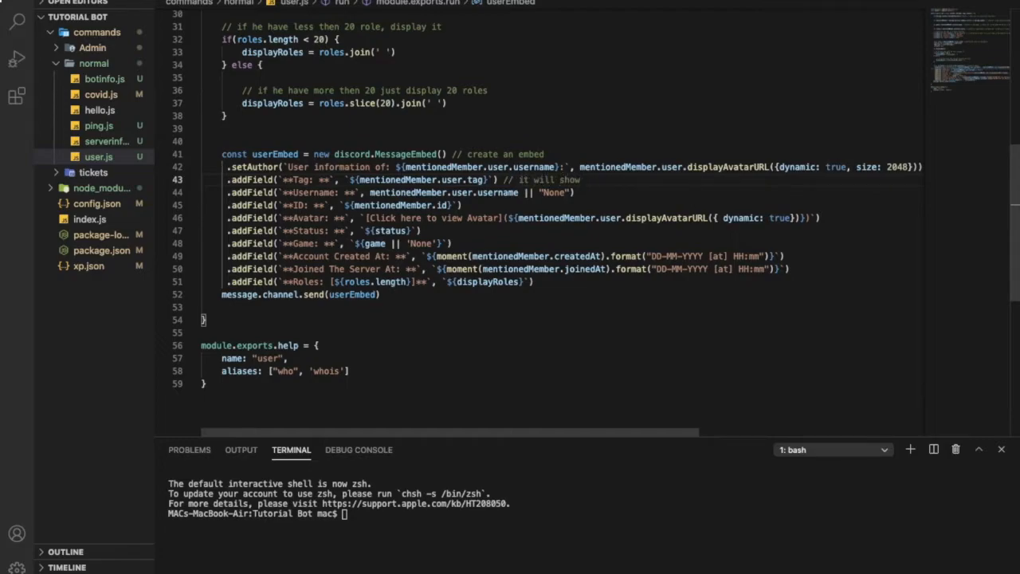
pyautogui.write('my tag')
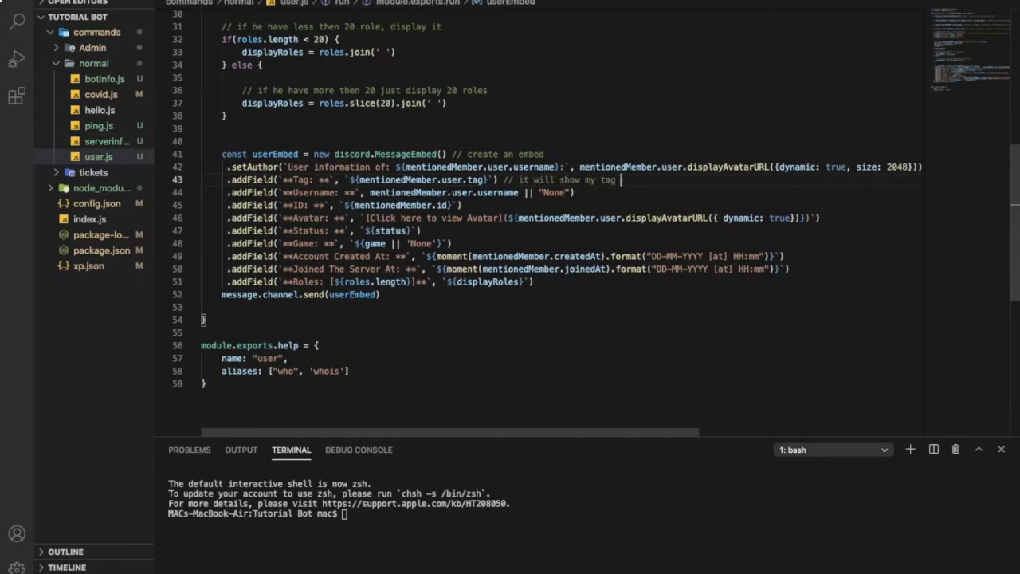
pyautogui.write('s')
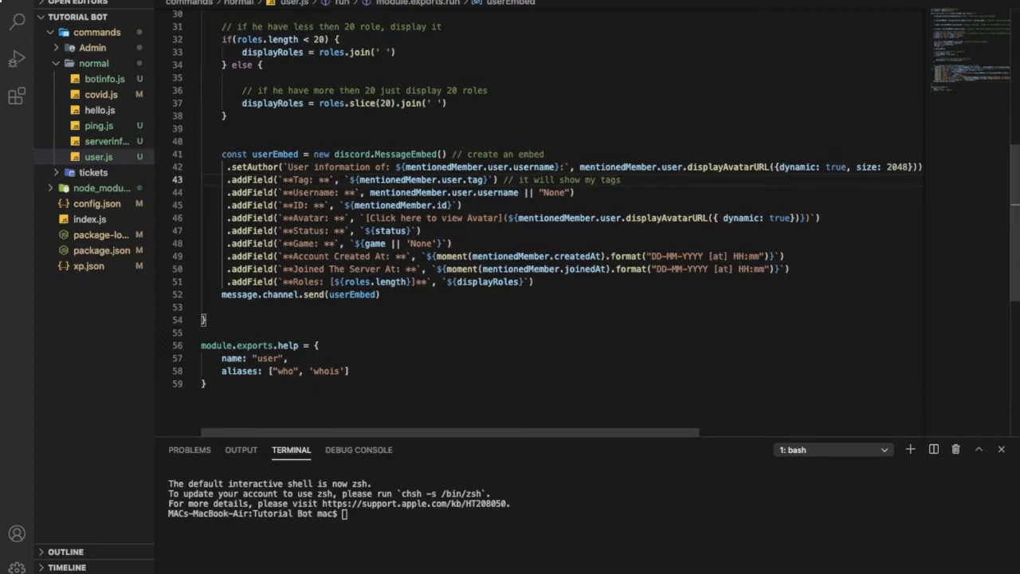
pyautogui.write('(i')
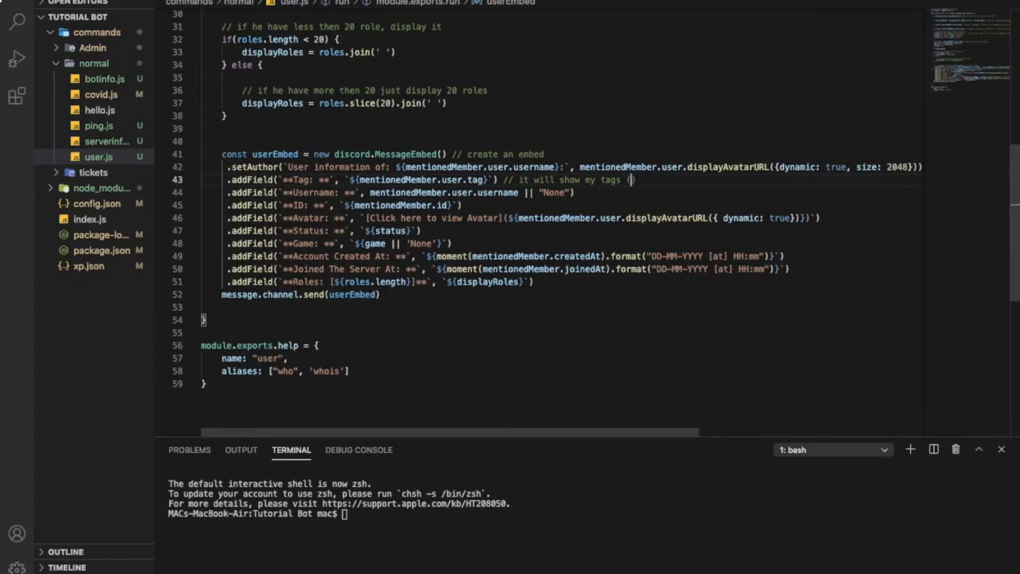
pyautogui.write('e.g.')
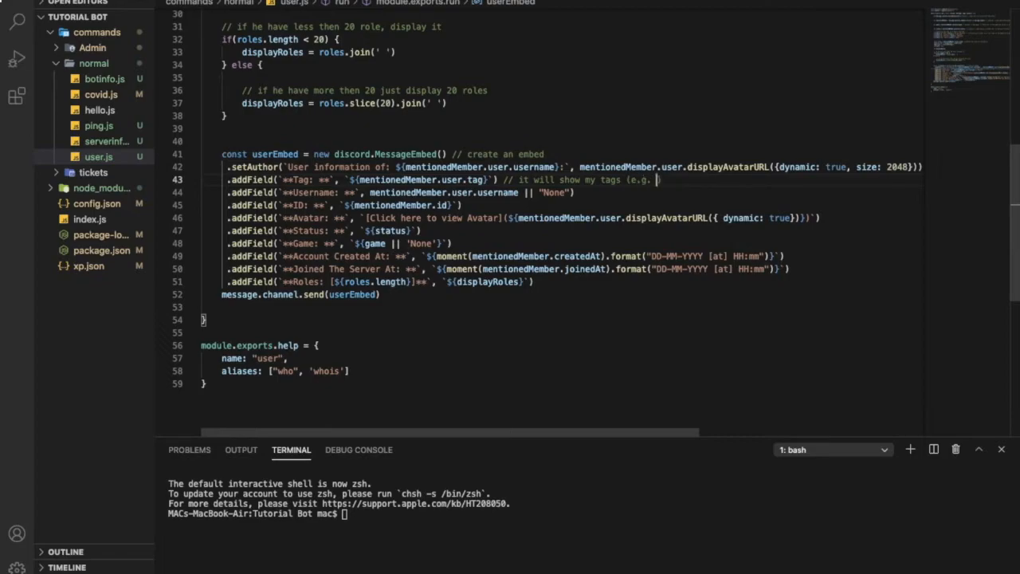
pyautogui.write('KarimX#9586')
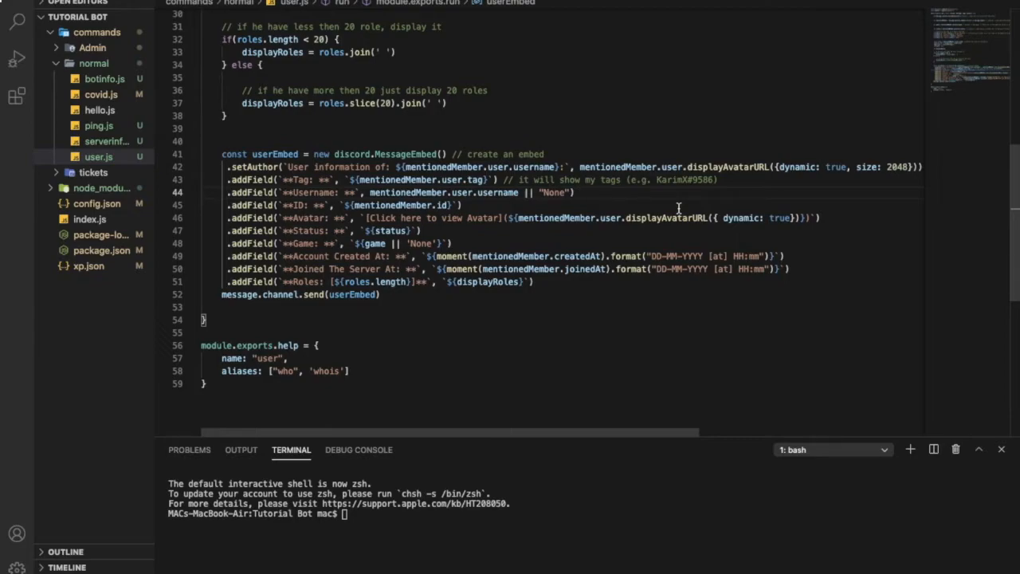
# Step: Comment the ID field and begin the avatar-field comment
pyautogui.write('// show the username')
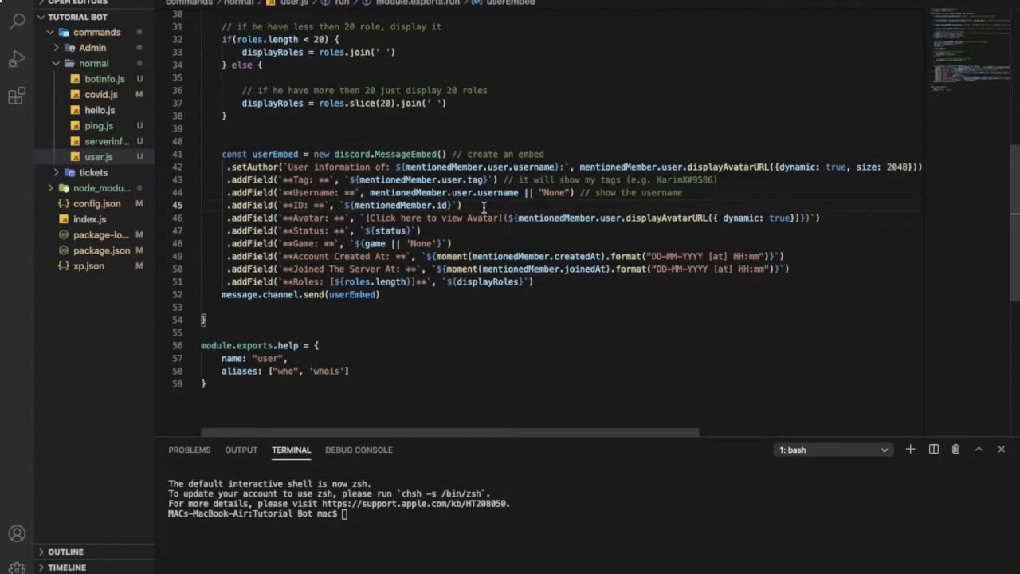
pyautogui.write('// show the i')
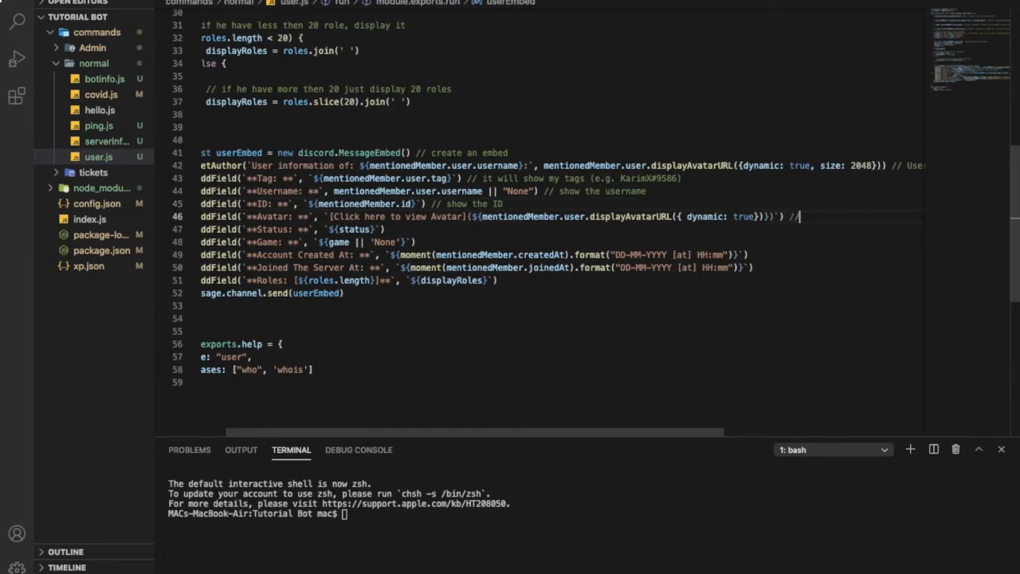
pyautogui.write('show the person')
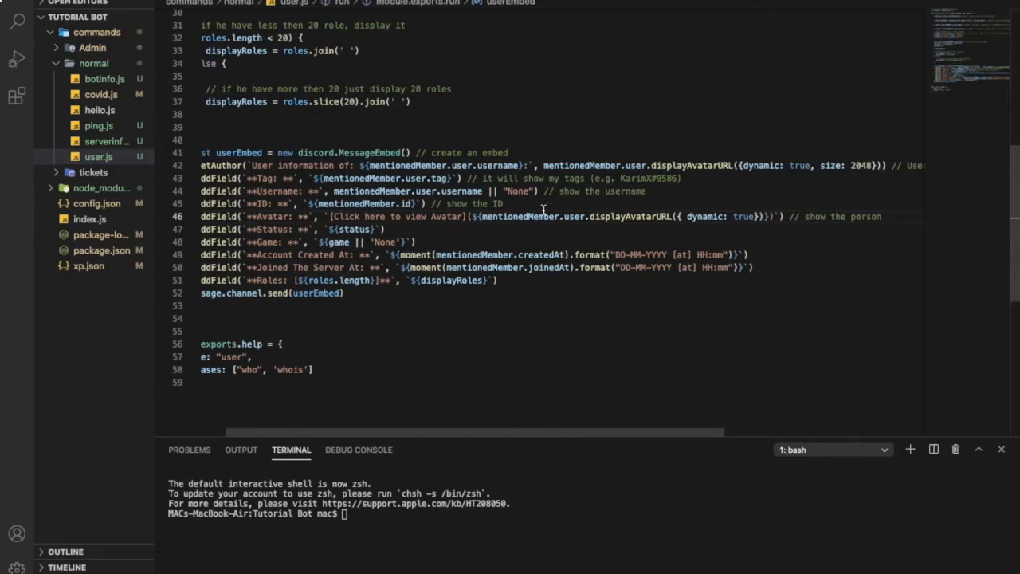
pyautogui.moveTo(542, 216)
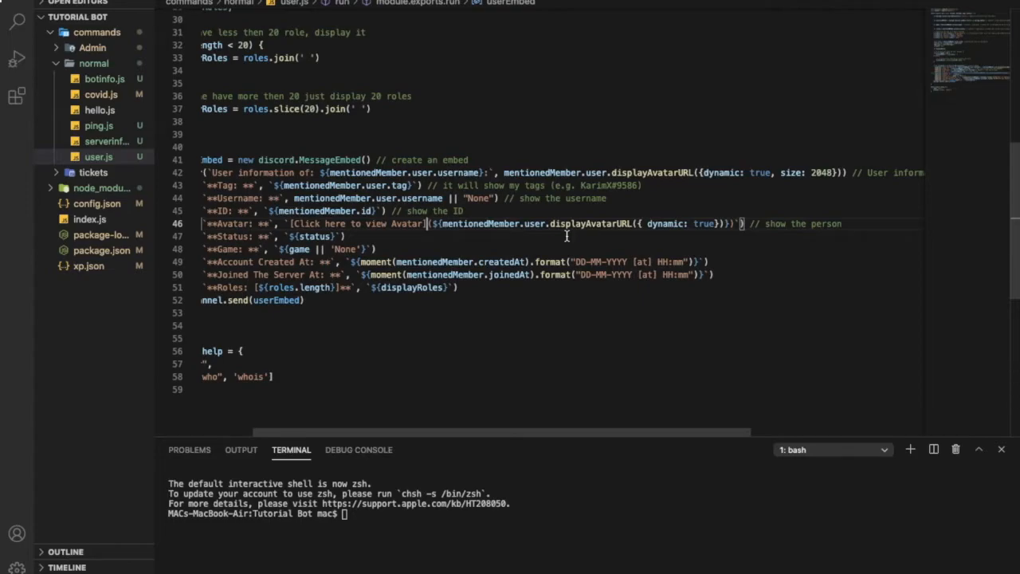
pyautogui.moveTo(786, 248)
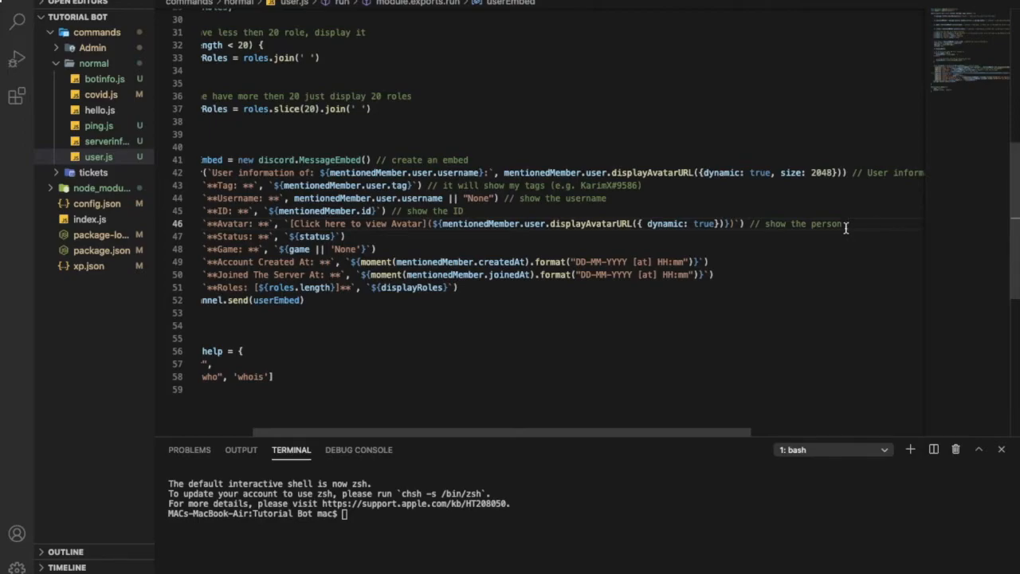
# Step: Finish the avatar comment and comment the Status, Game, Account Created and Joined Server fields
pyautogui.write('avatar')
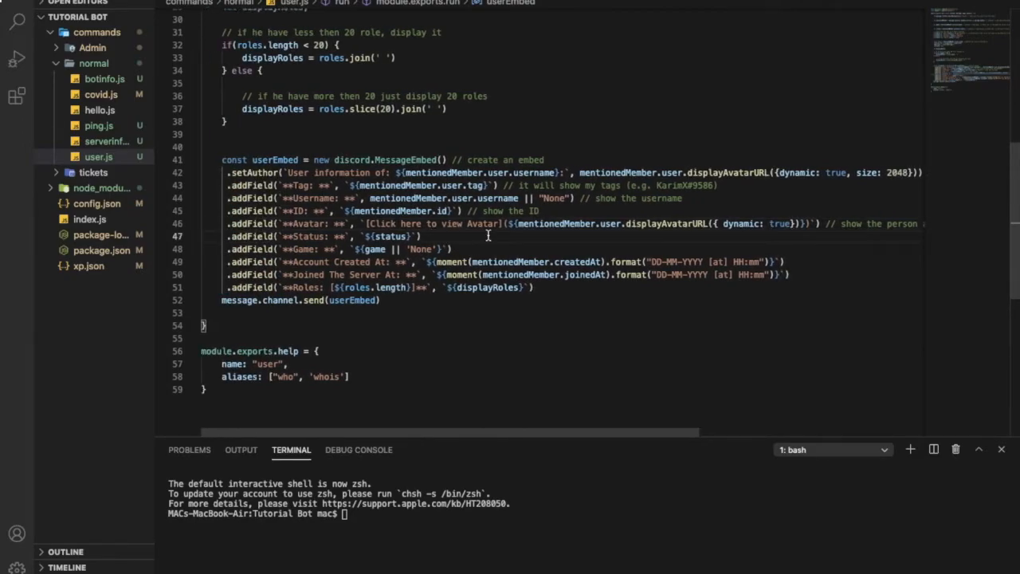
pyautogui.write('// the status of the user')
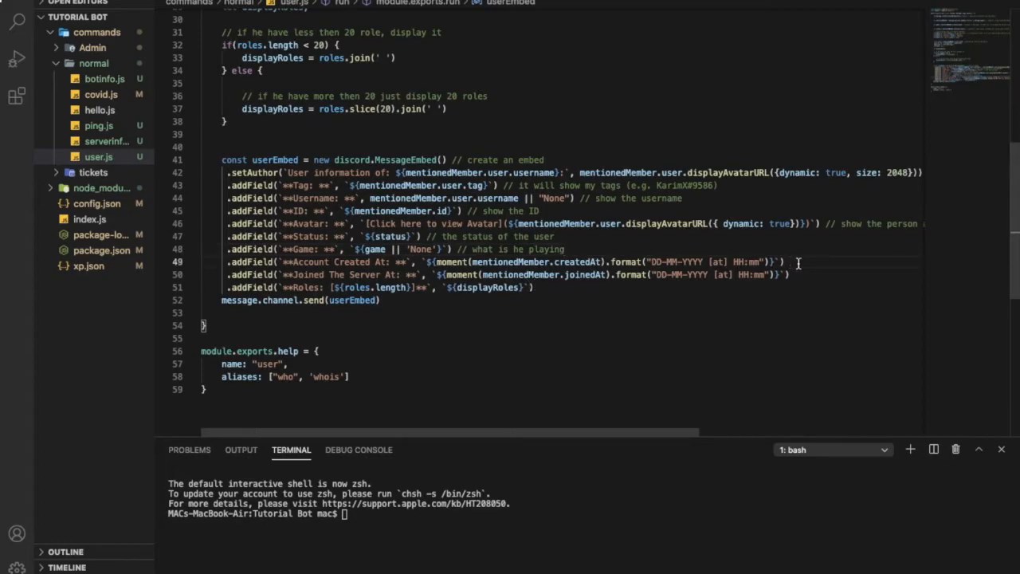
pyautogui.write('// when do')
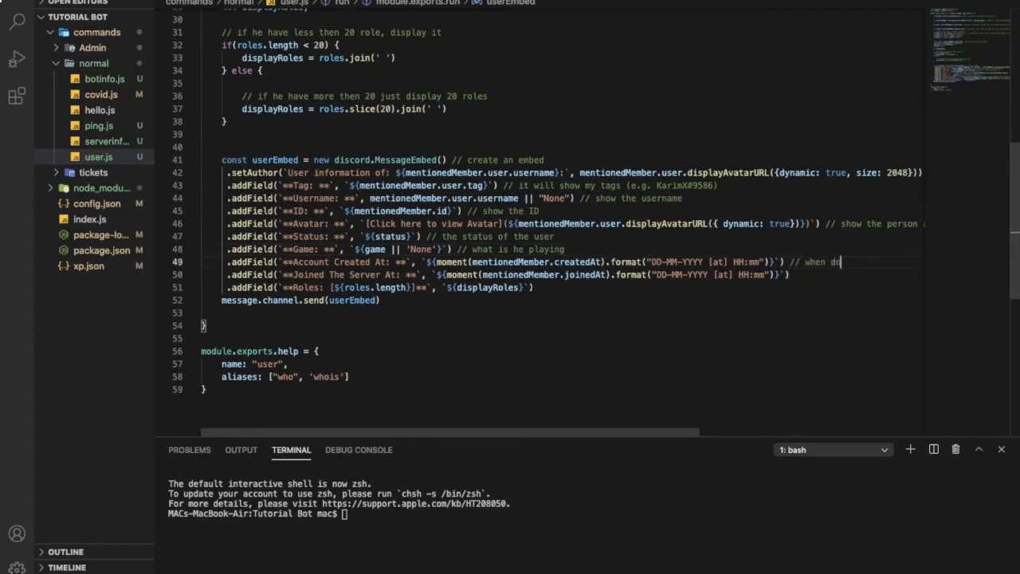
pyautogui.write('od the acc got create')
pyautogui.click(562, 274)
pyautogui.write(' // when')
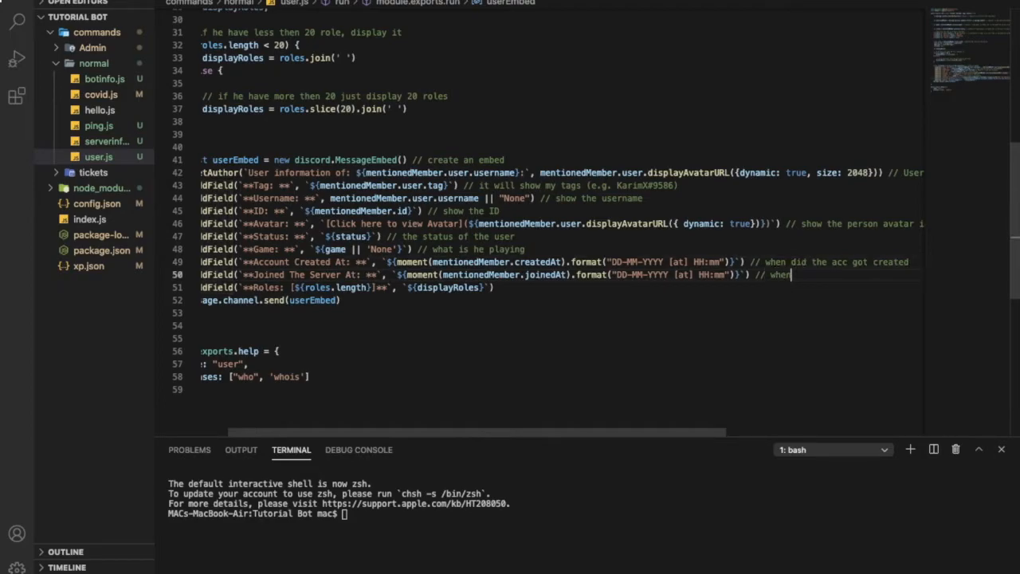
pyautogui.write('did he')
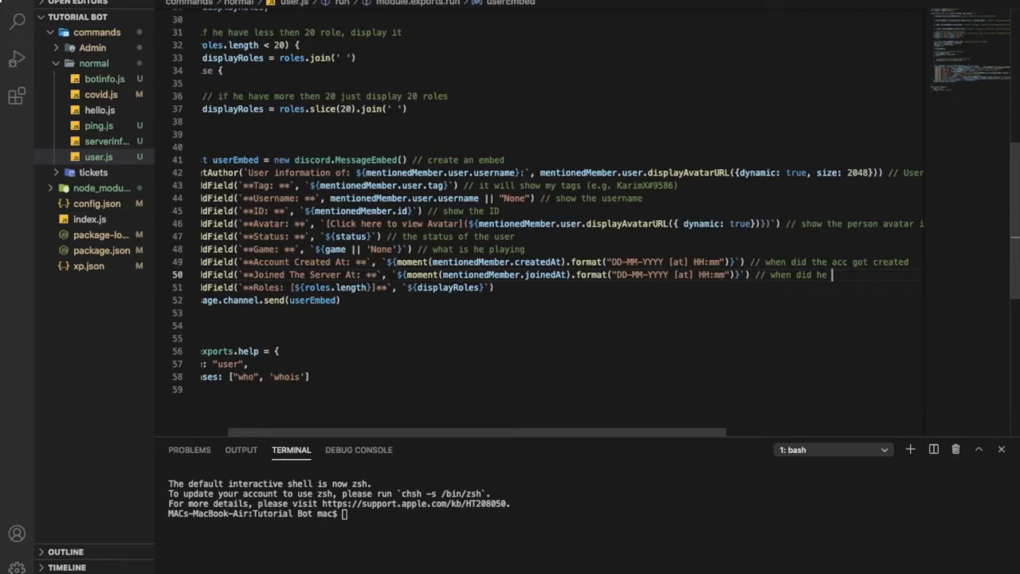
pyautogui.write('join the ser')
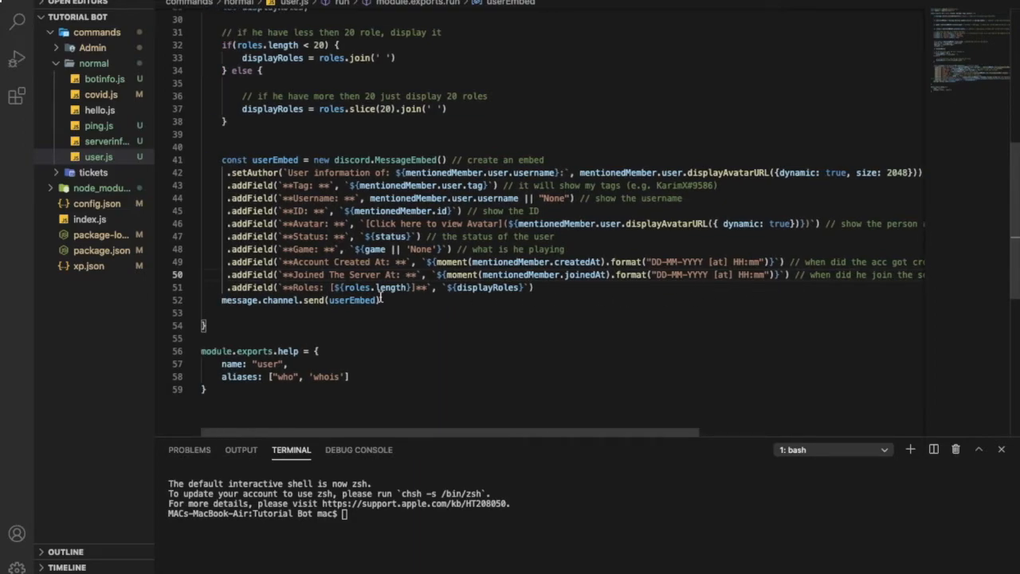
# Step: Comment the Roles field and the send line with '// sends the embed'
pyautogui.click(538, 287)
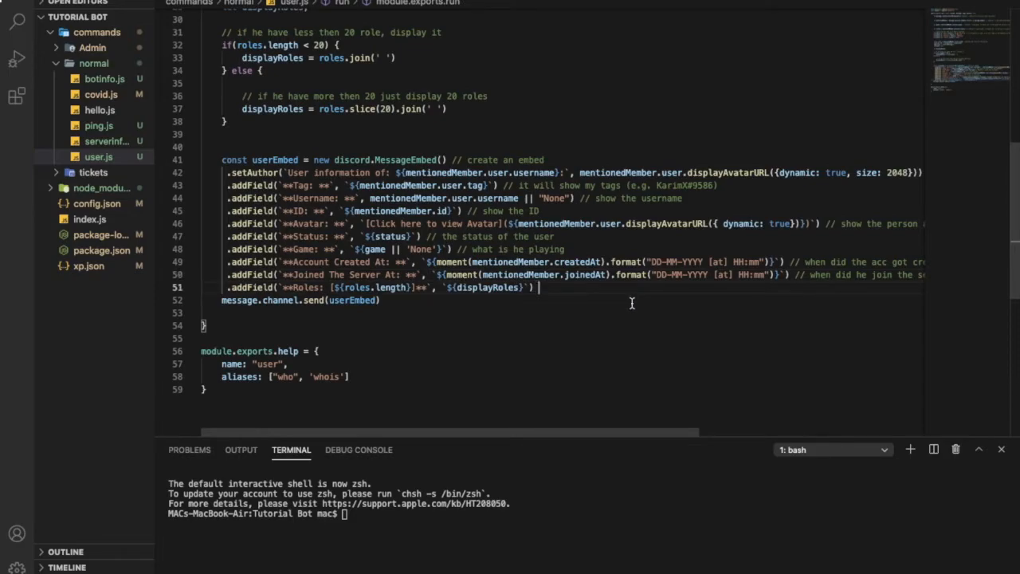
pyautogui.write('// display his roles')
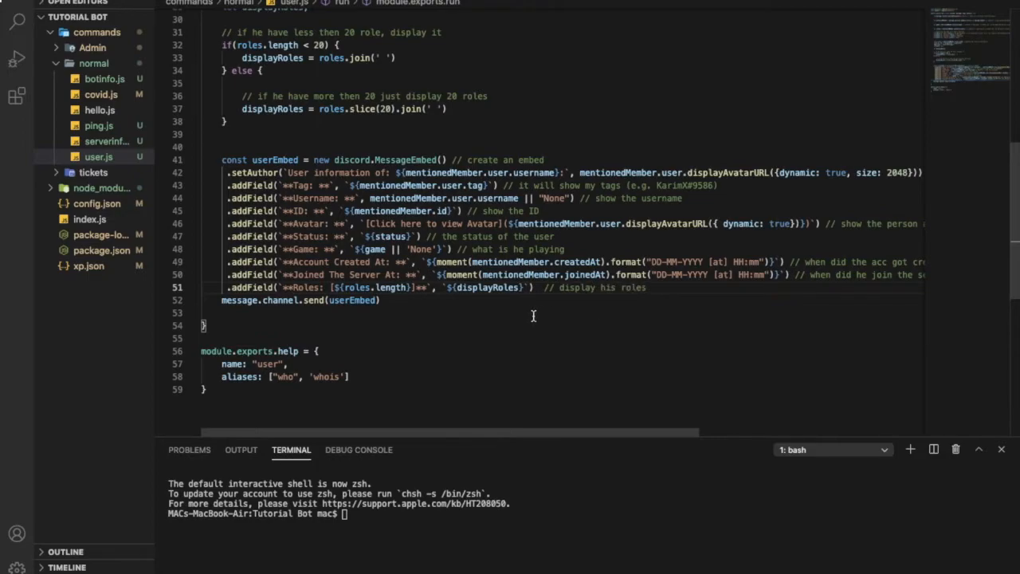
pyautogui.write('// se')
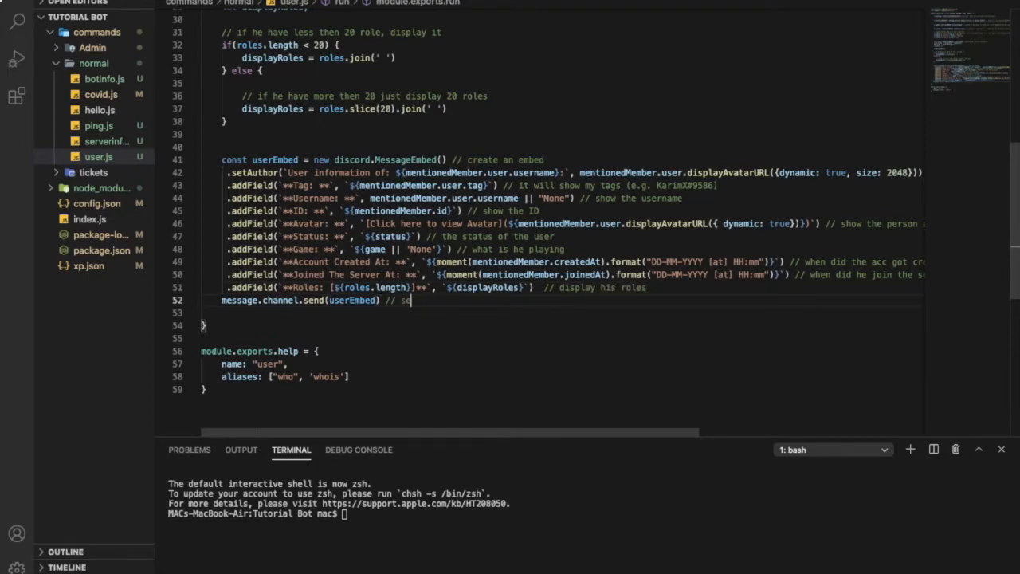
pyautogui.write('nds the embed')
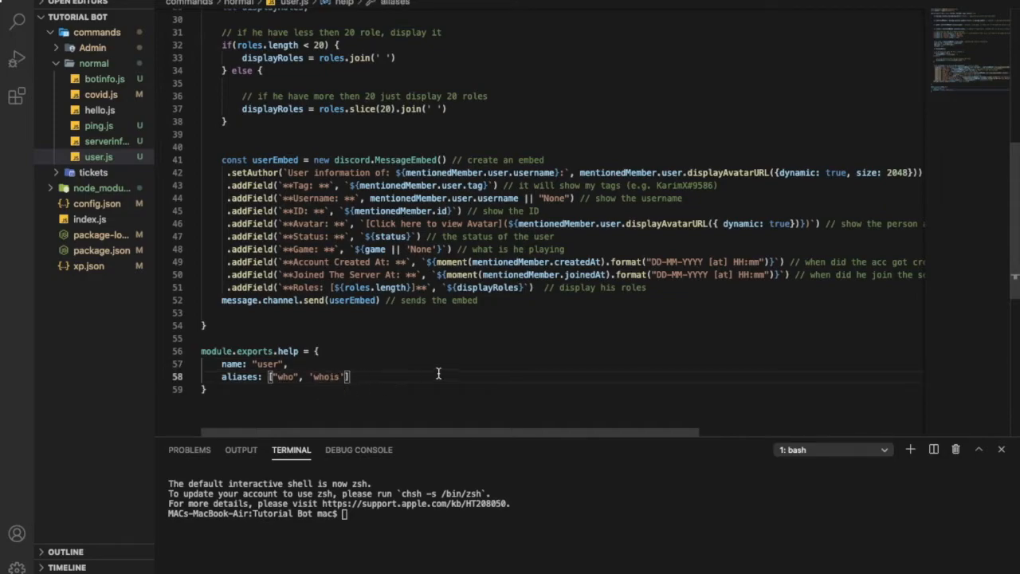
pyautogui.write('node .')
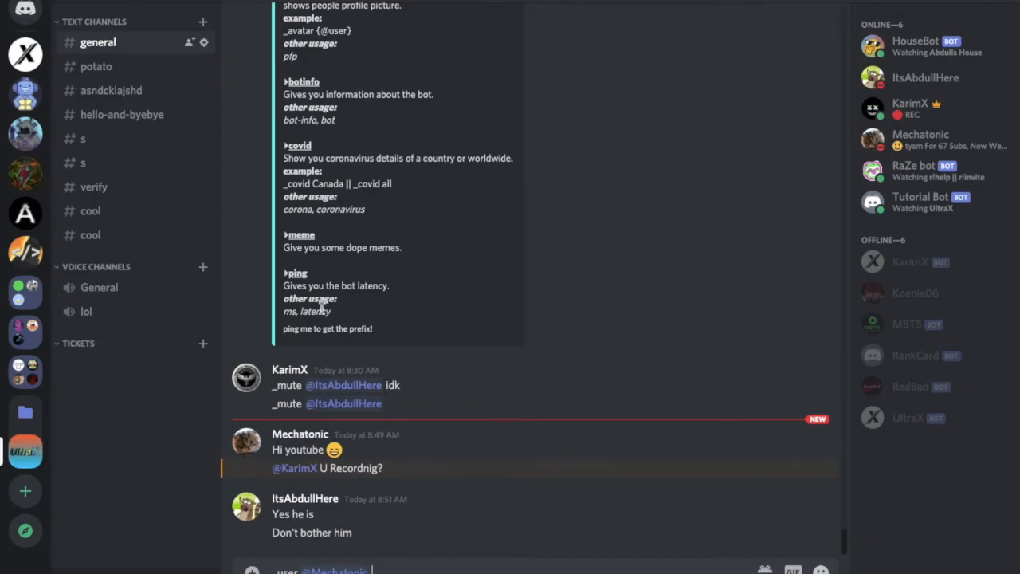
# Step: Type the _user command with a member mention in the #general channel
pyautogui.scroll(-3)
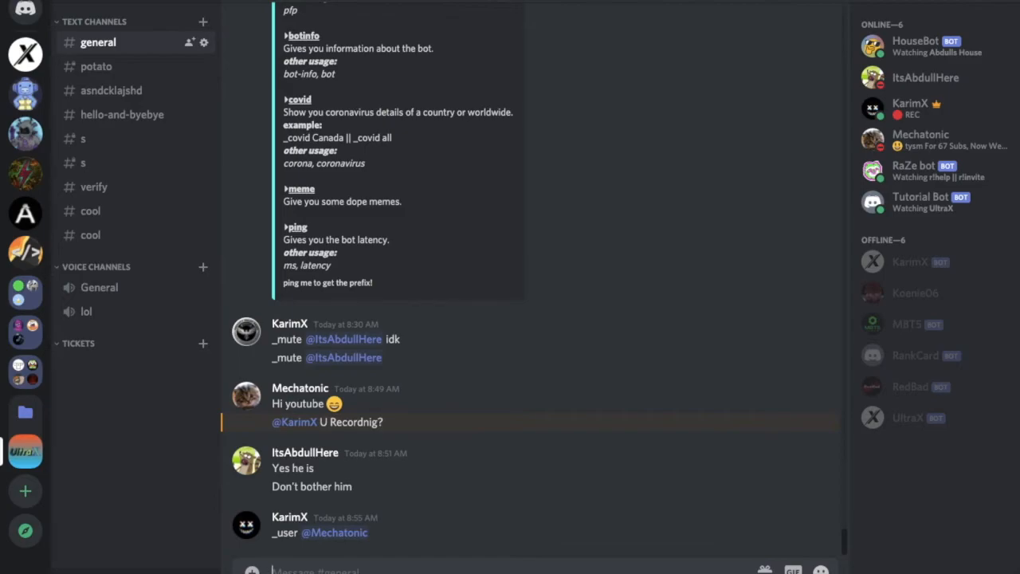
pyautogui.write('_user')
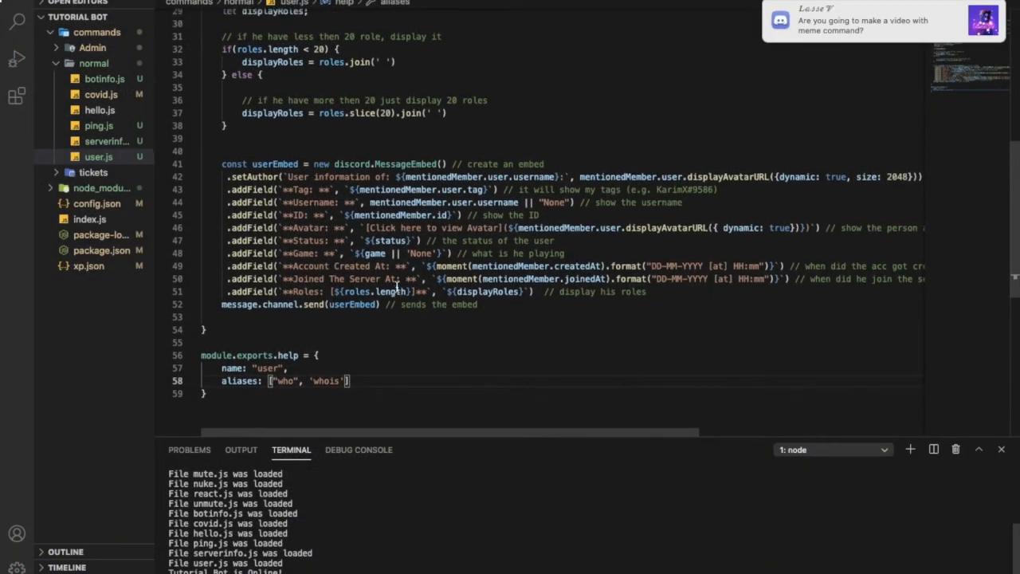
pyautogui.scroll(-3)
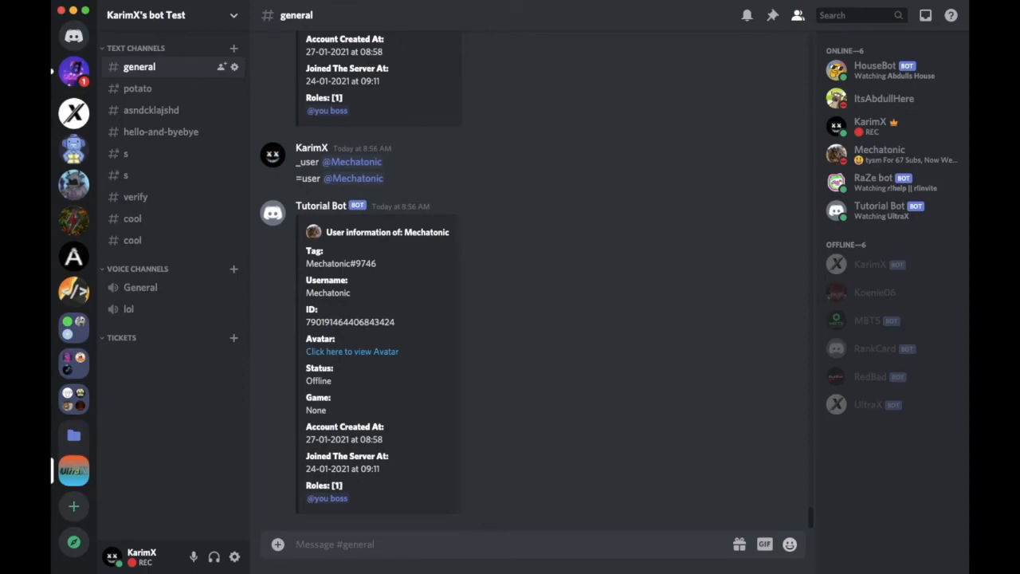
pyautogui.moveTo(380, 283)
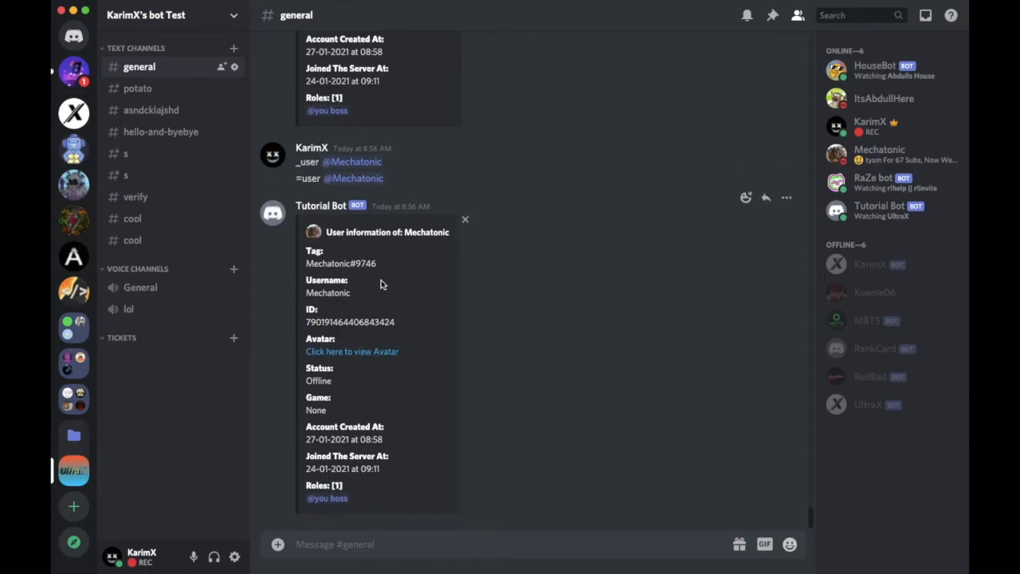
# Step: Review the Tutorial Bot embed, open its 'Click here to view Avatar' image, then return to chat
pyautogui.doubleClick(327, 263)
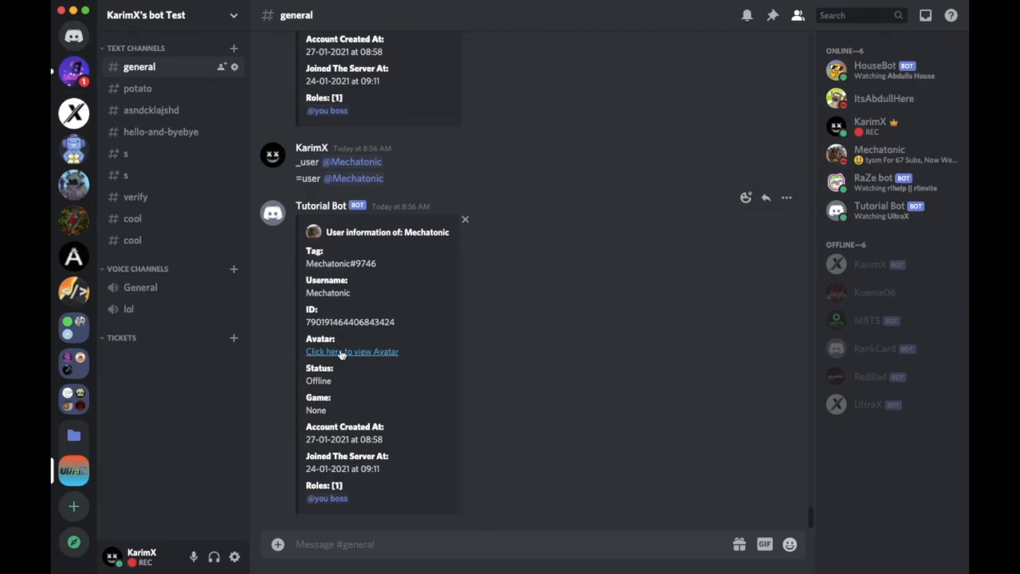
pyautogui.moveTo(352, 352)
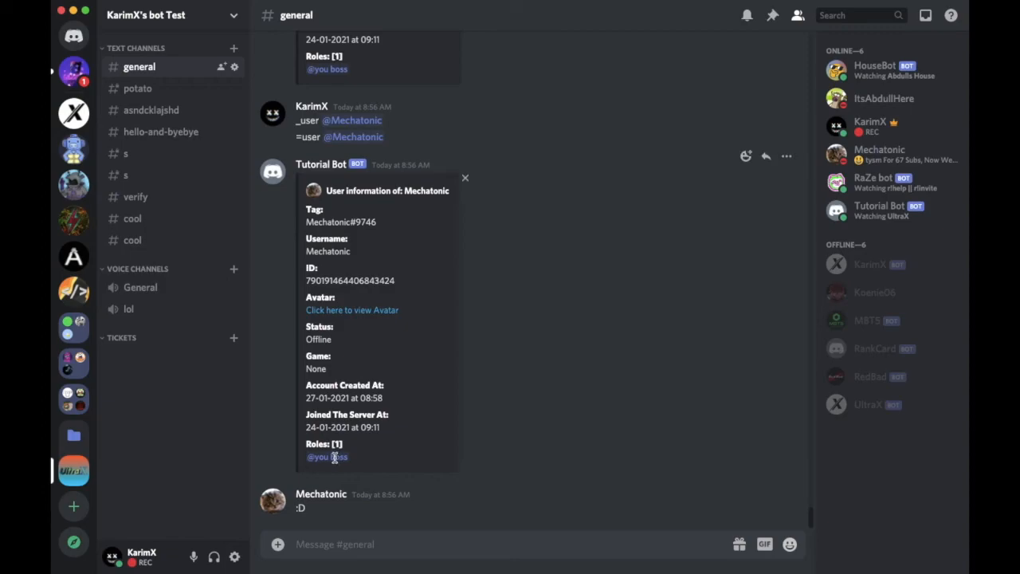
pyautogui.click(327, 456)
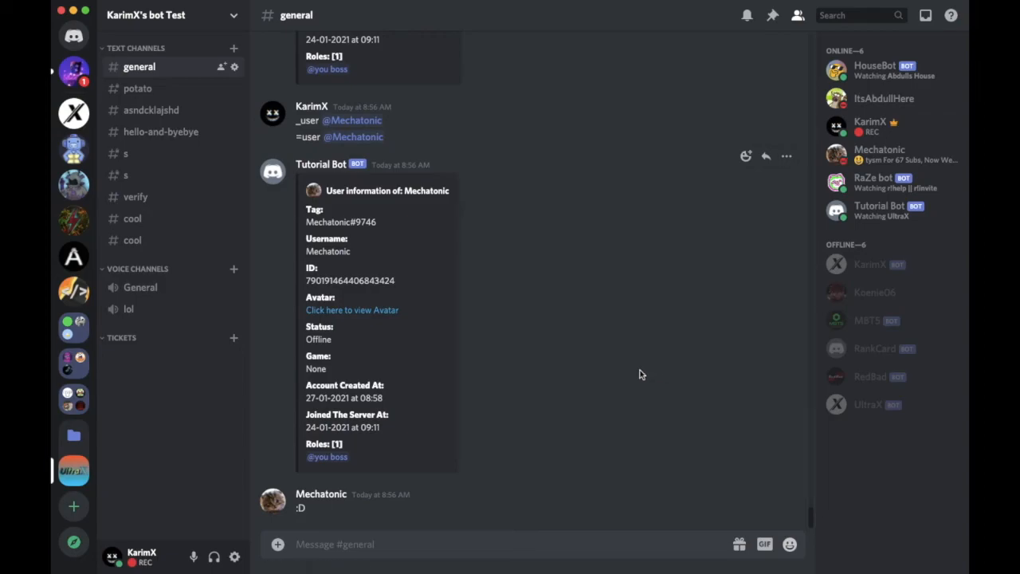
pyautogui.moveTo(485, 310)
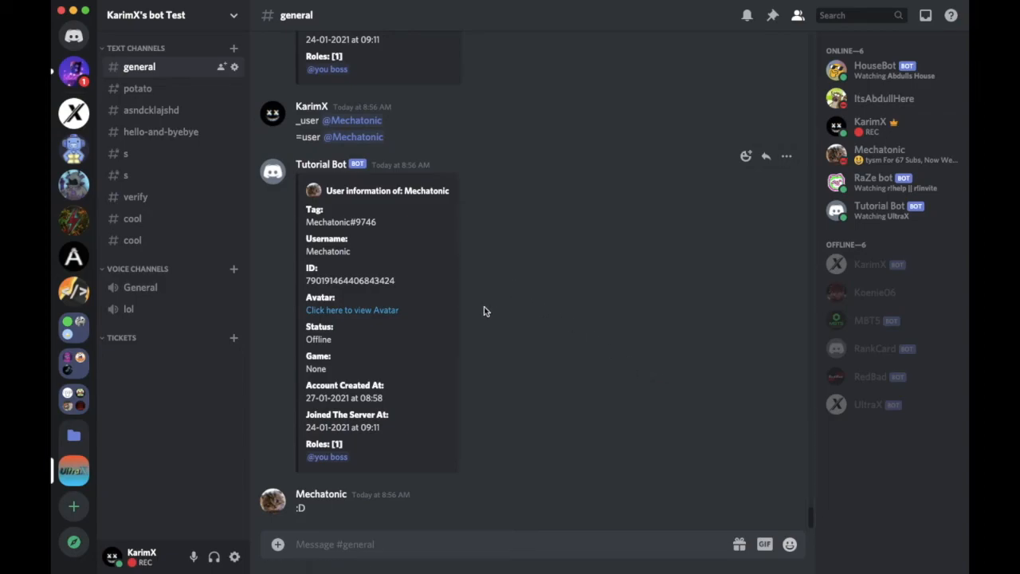
pyautogui.click(352, 310)
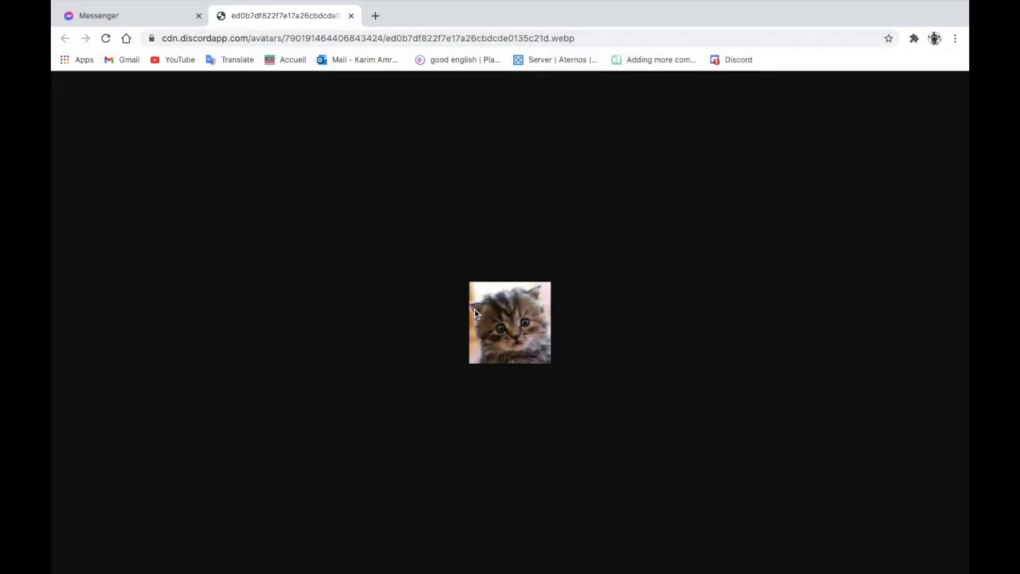
pyautogui.click(128, 16)
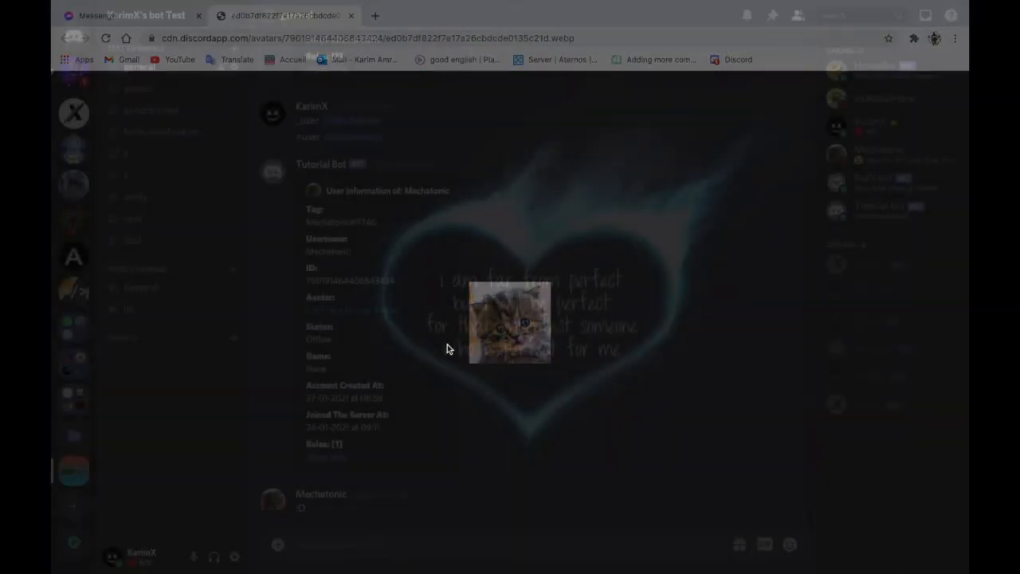